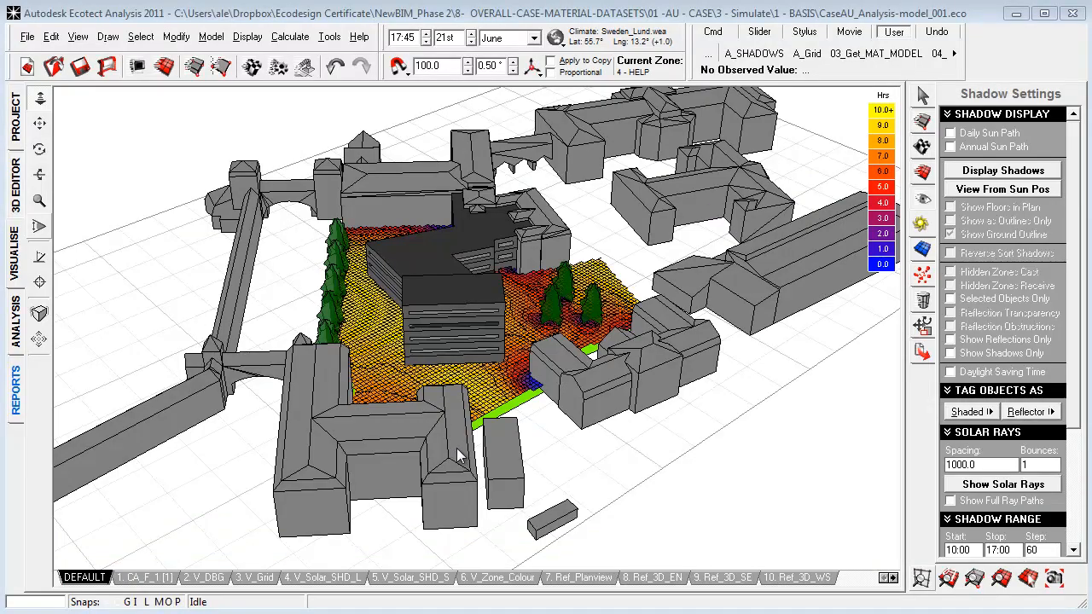
mouse_move(84, 111)
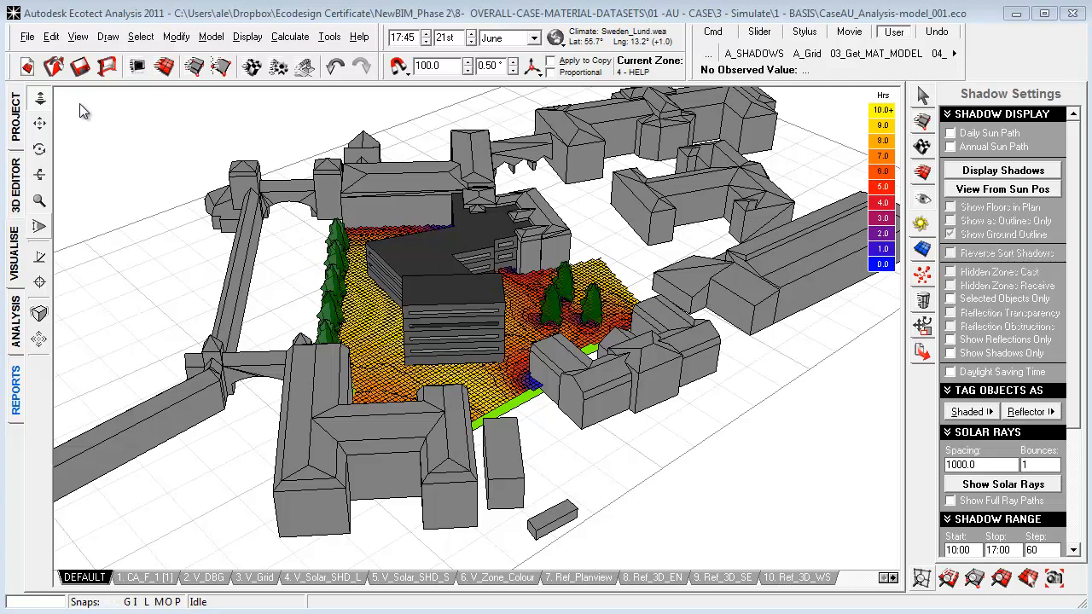
mouse_move(65, 82)
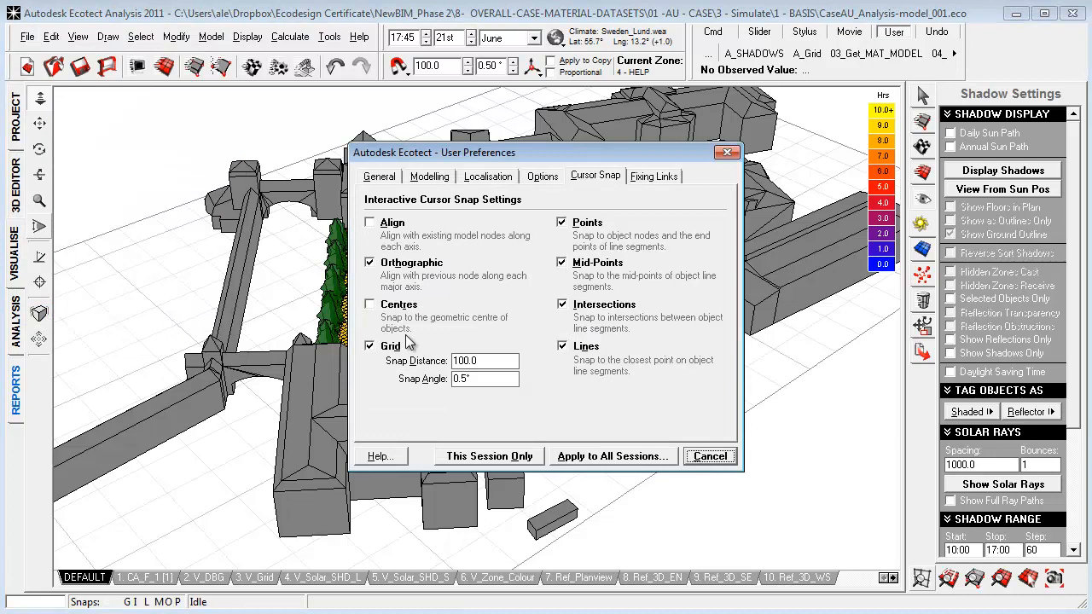
Review the General preferences' Files and Directories list, including the RADIANCE Directory path entry.
click(379, 175)
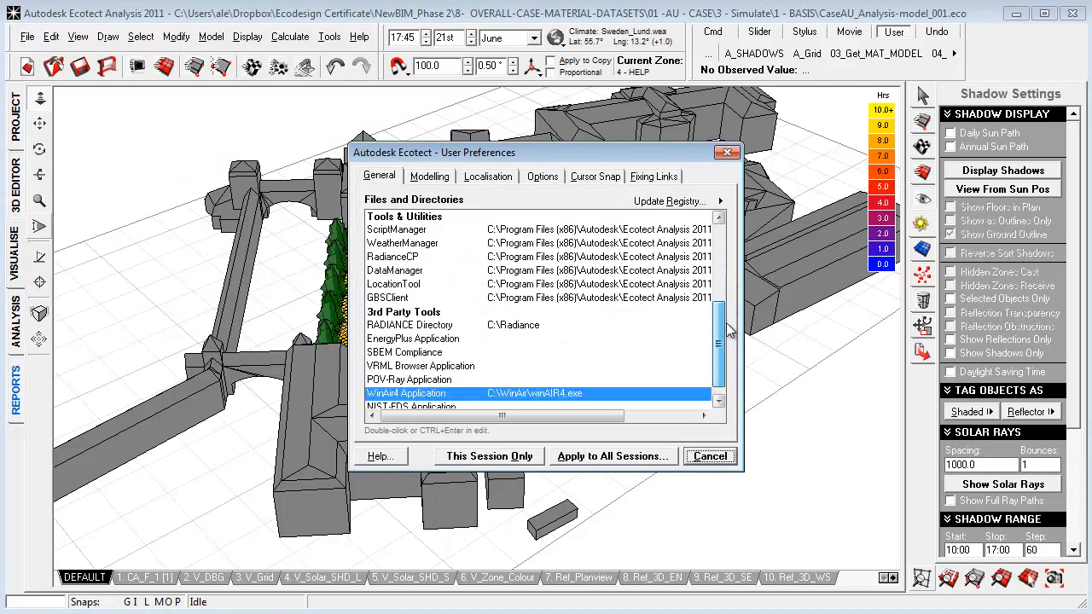
scroll(down, 3)
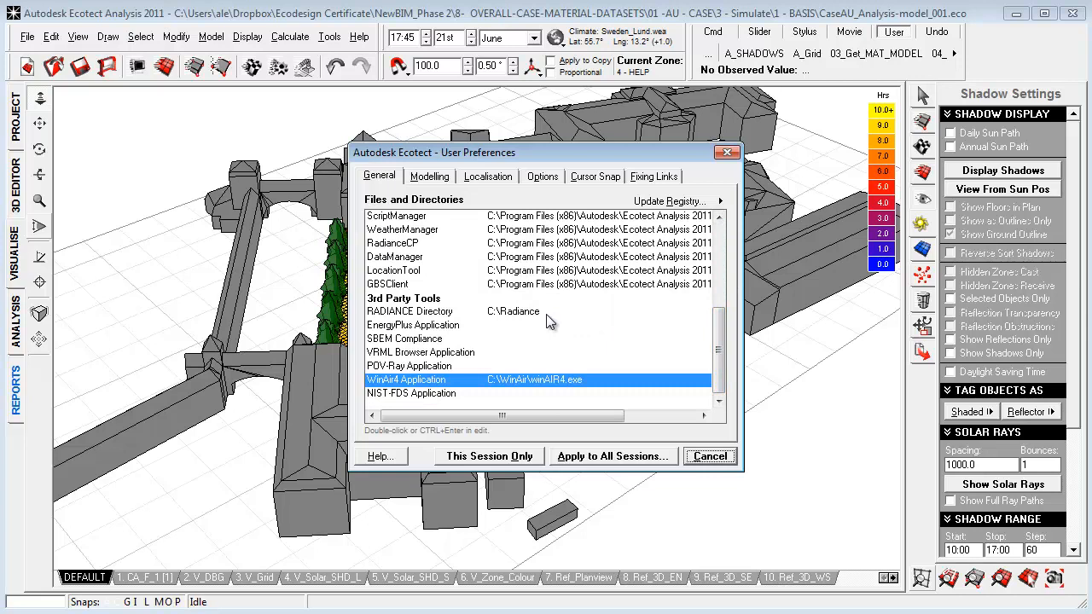
click(512, 311)
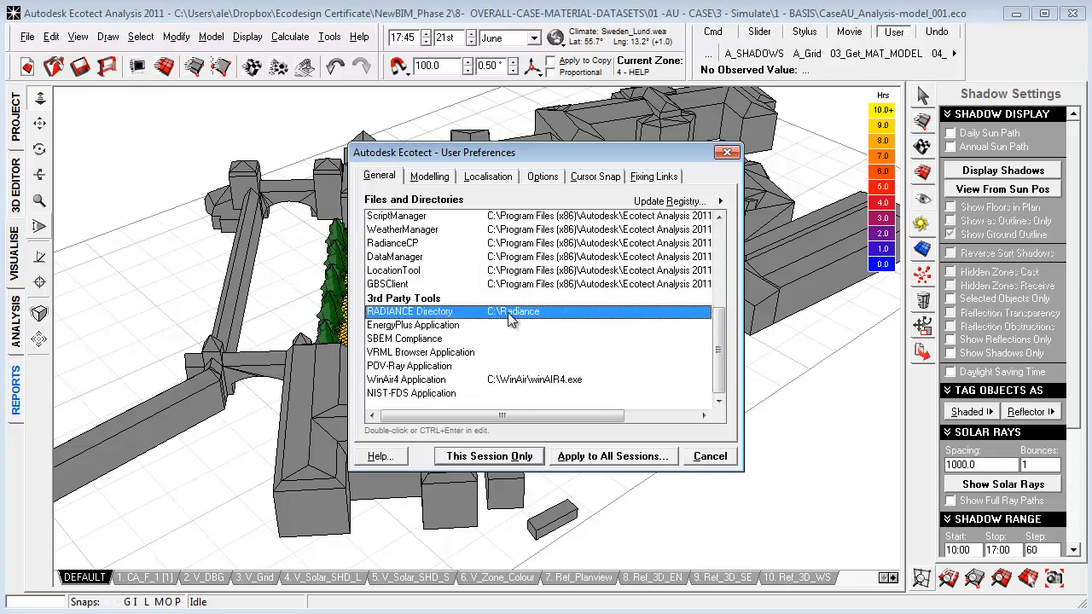
mouse_move(553, 331)
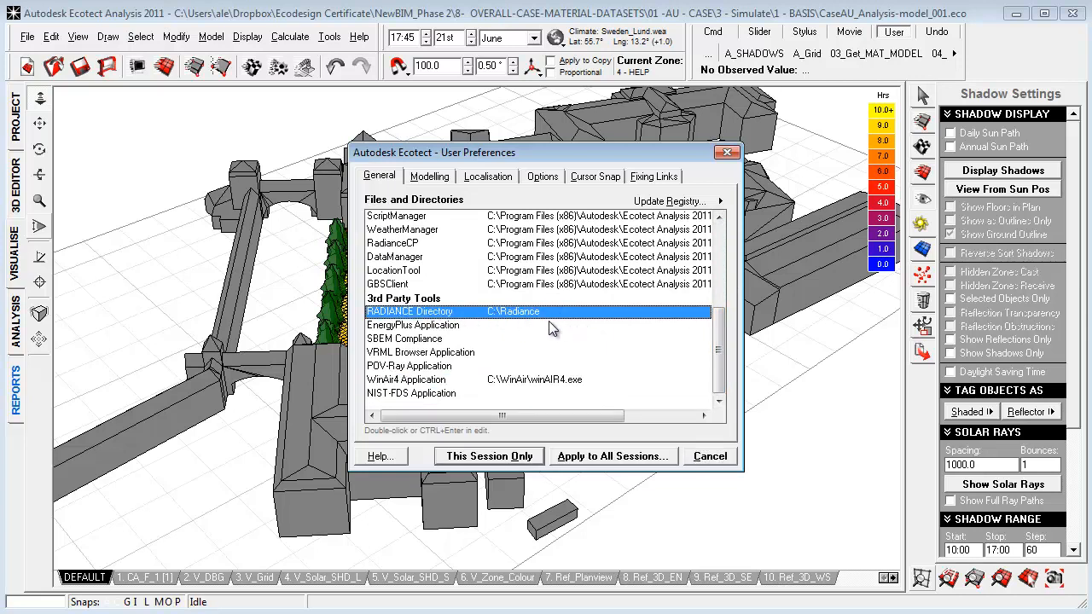
click(537, 379)
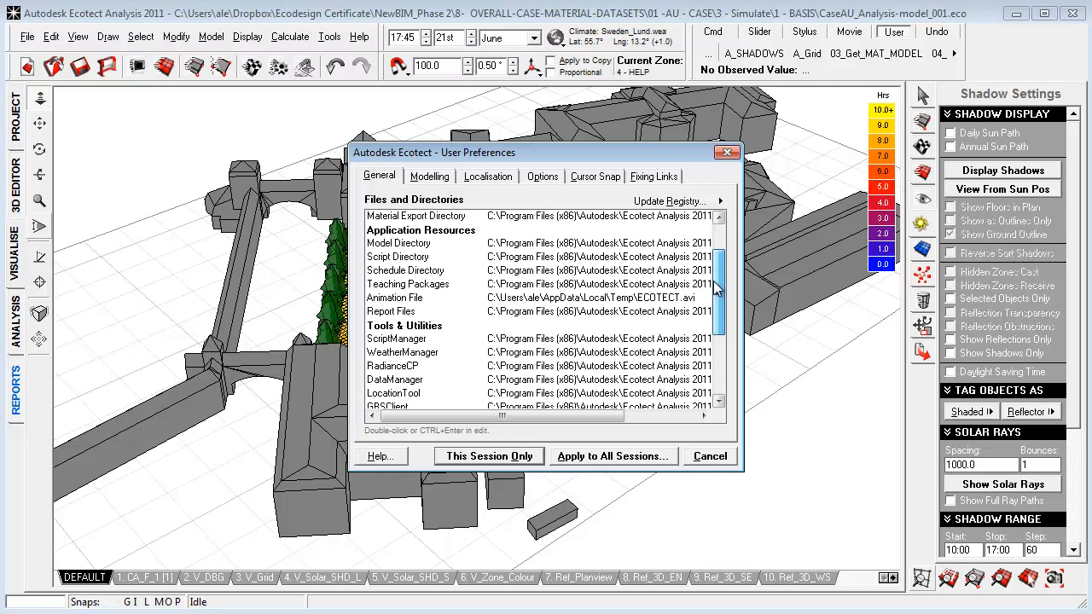
scroll(up, 3)
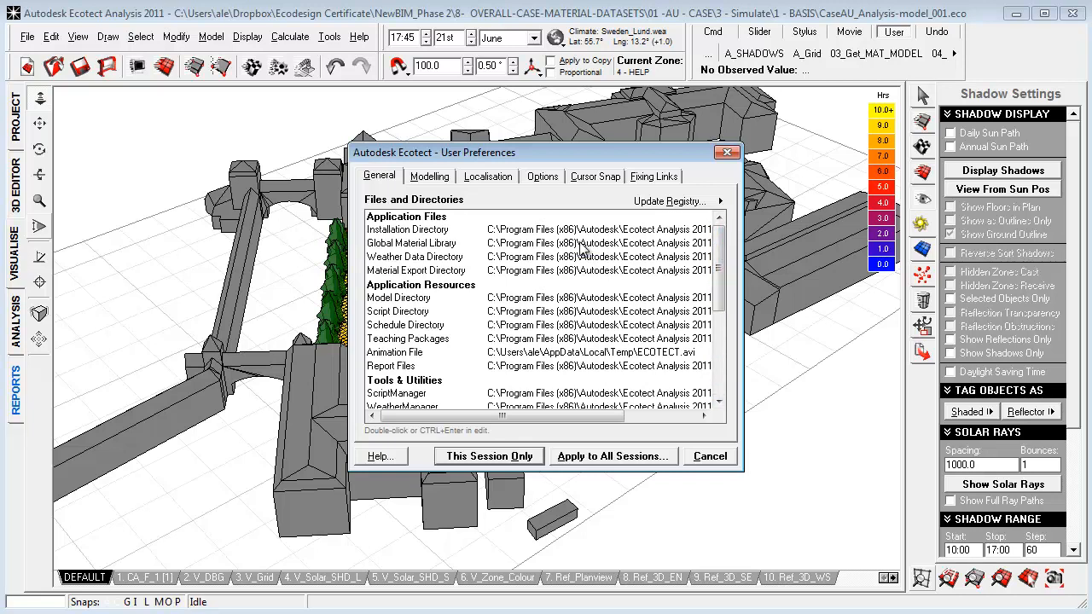
Show the Modelling preferences with sampling grid size 800.0 and default zone height 2400.0.
click(430, 176)
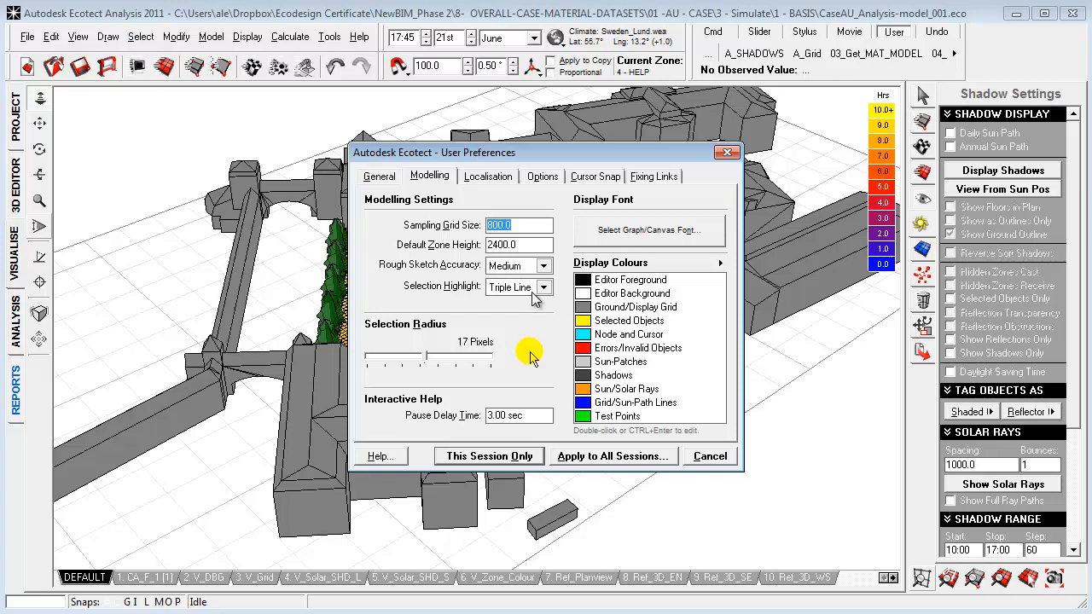
click(515, 287)
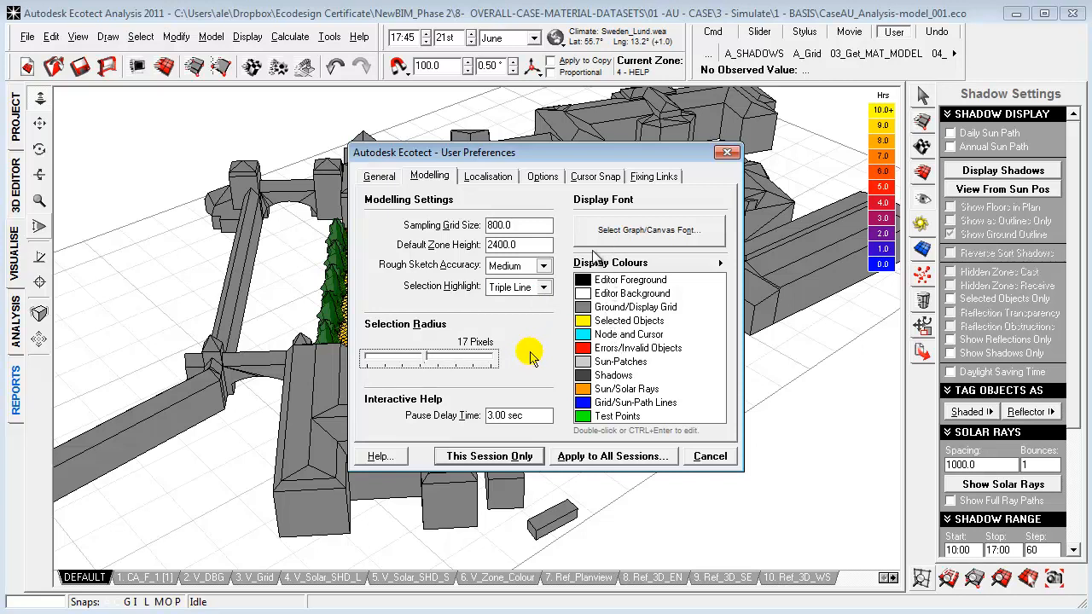
Show the Localisation preferences with millimetre dimensions and the available units by category.
click(488, 175)
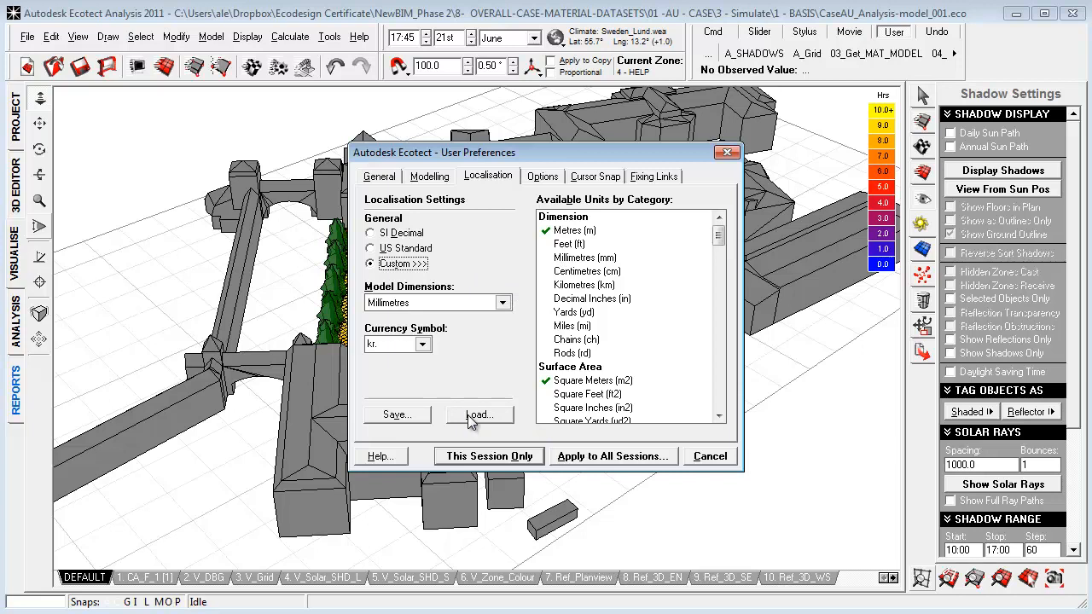
mouse_move(413, 372)
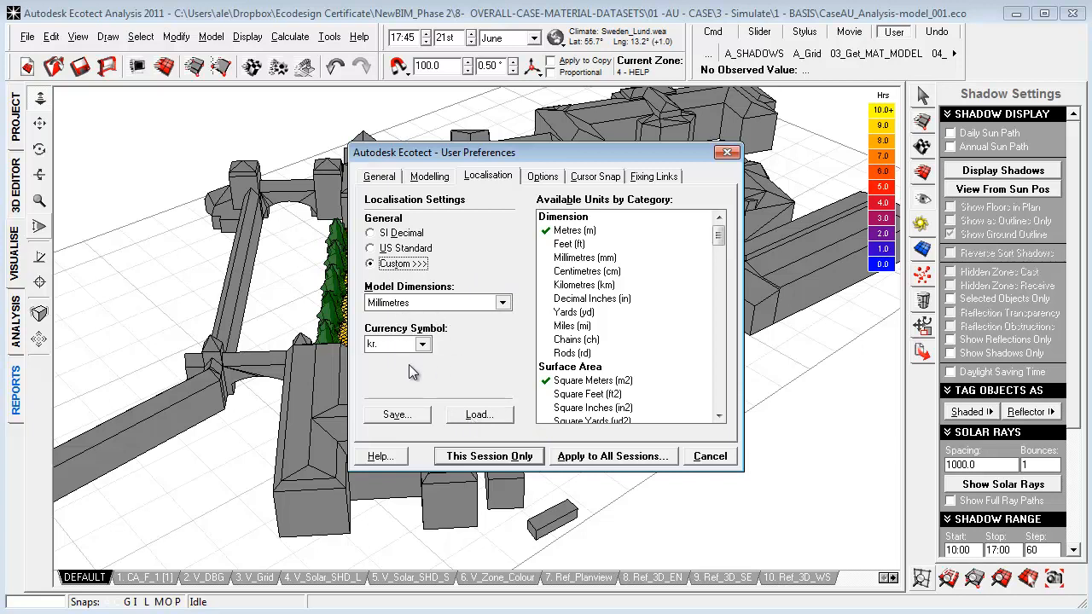
mouse_move(447, 359)
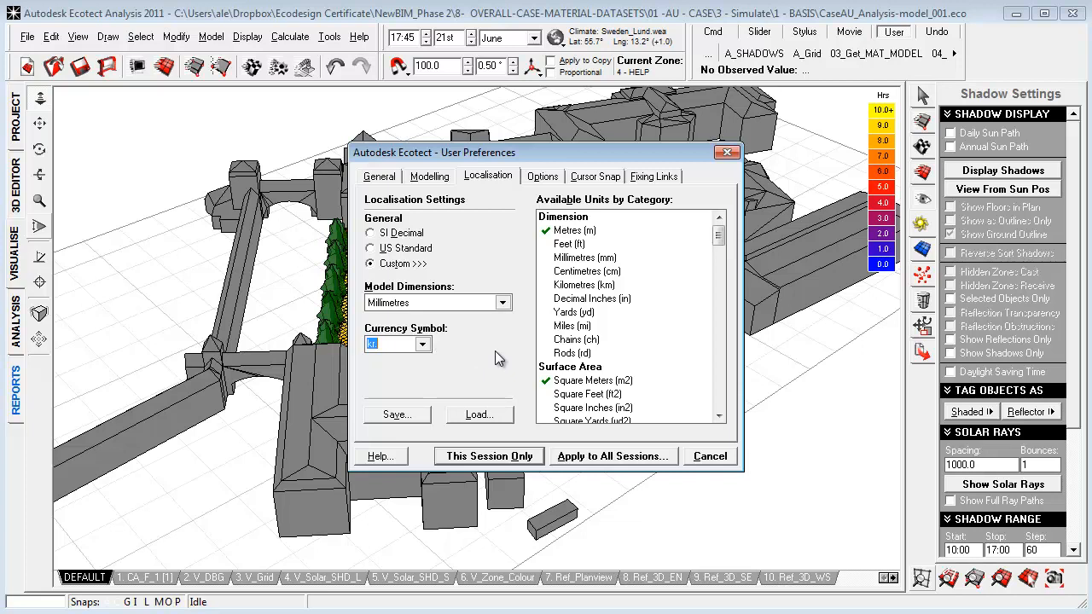
mouse_move(484, 316)
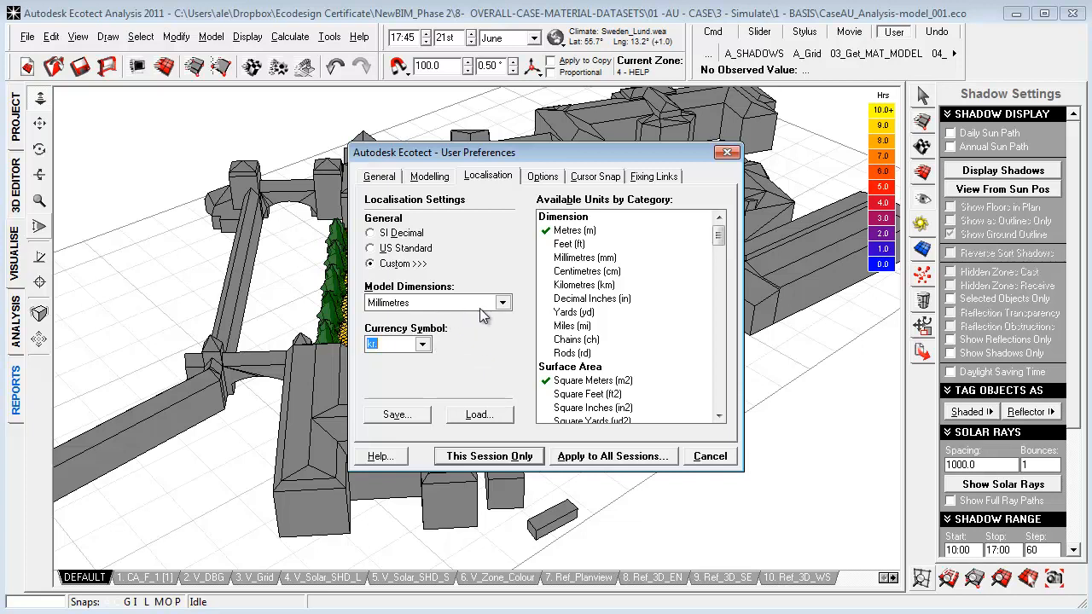
click(720, 265)
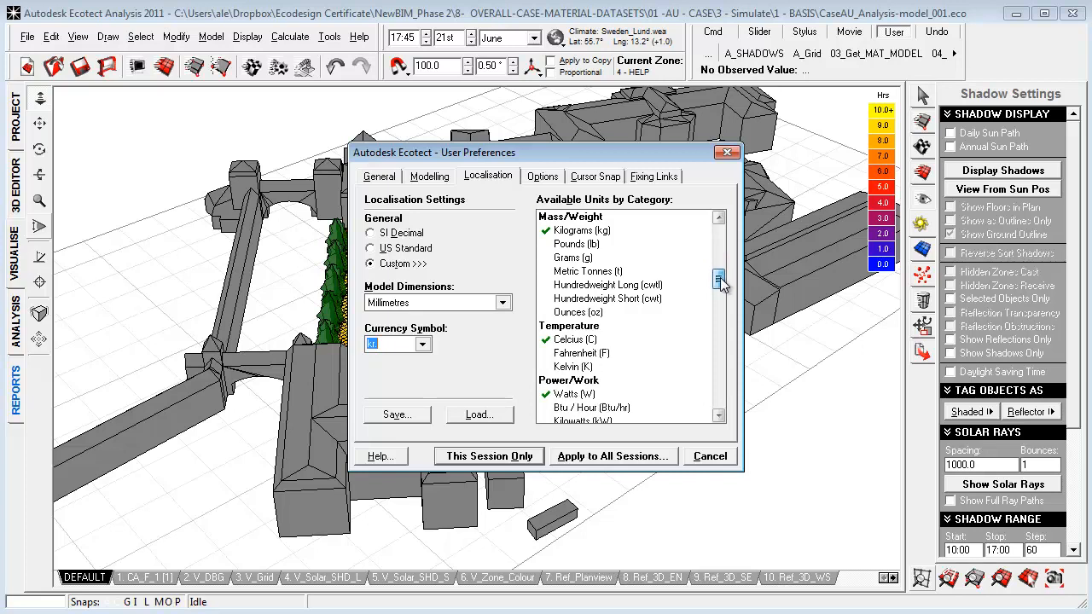
scroll(down, 3)
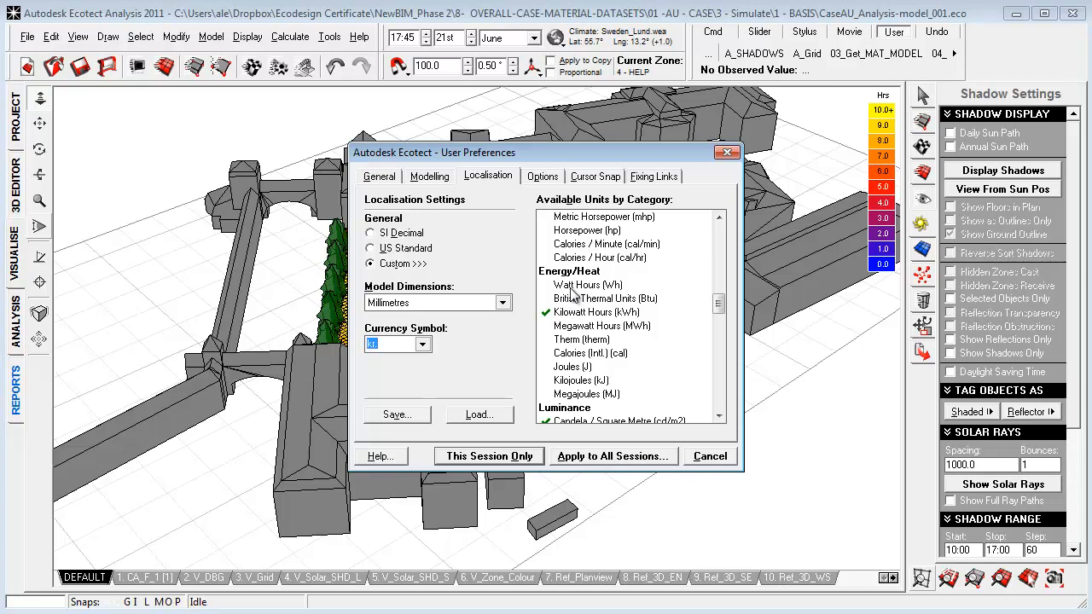
Review the Options, Cursor Snap and Fixing Links preference settings.
click(542, 176)
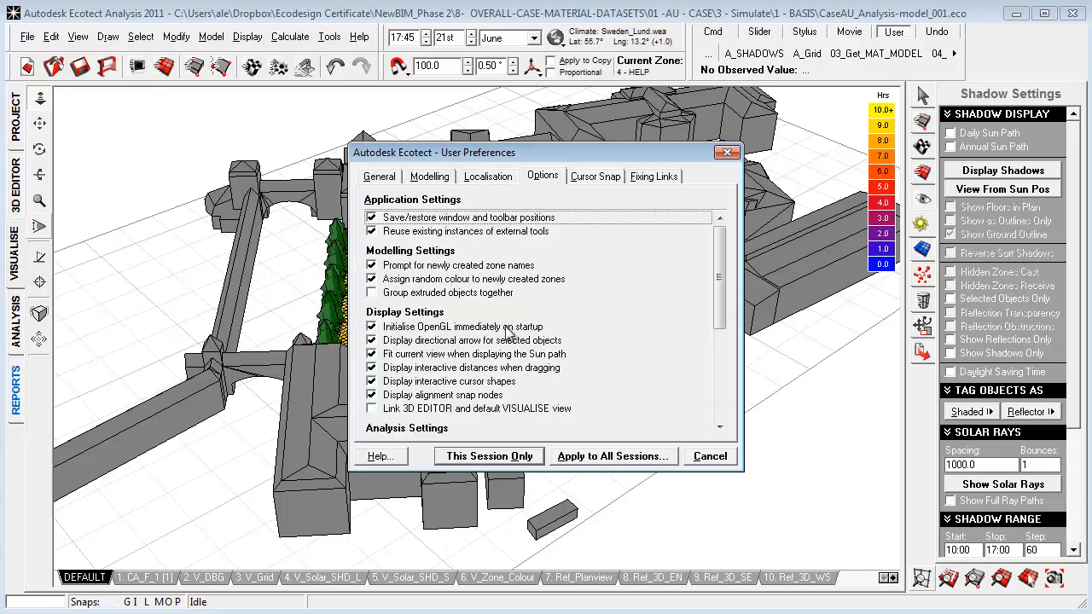
scroll(down, 3)
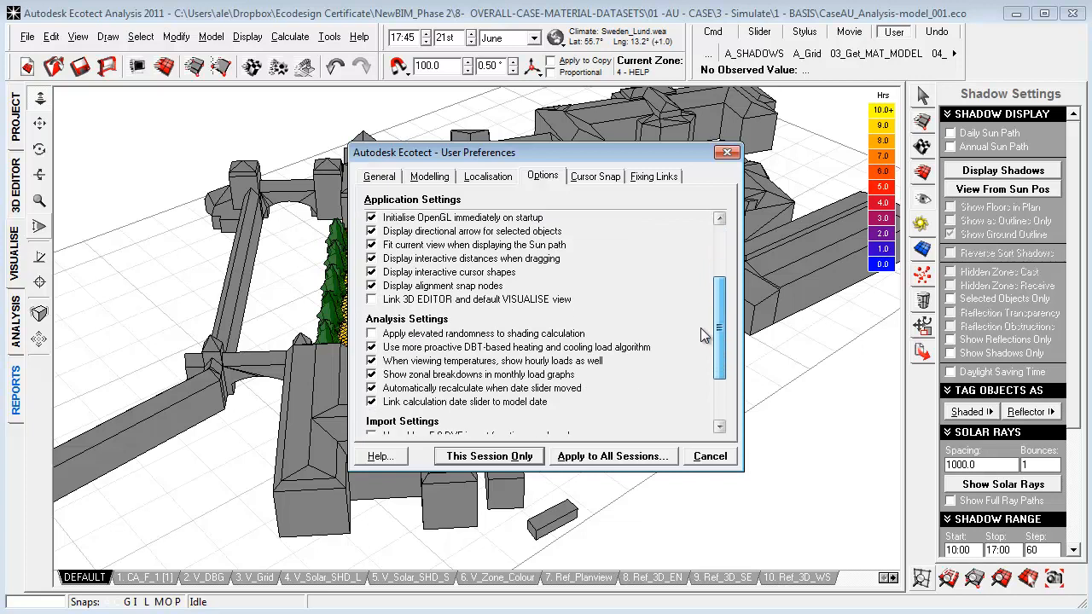
scroll(down, 3)
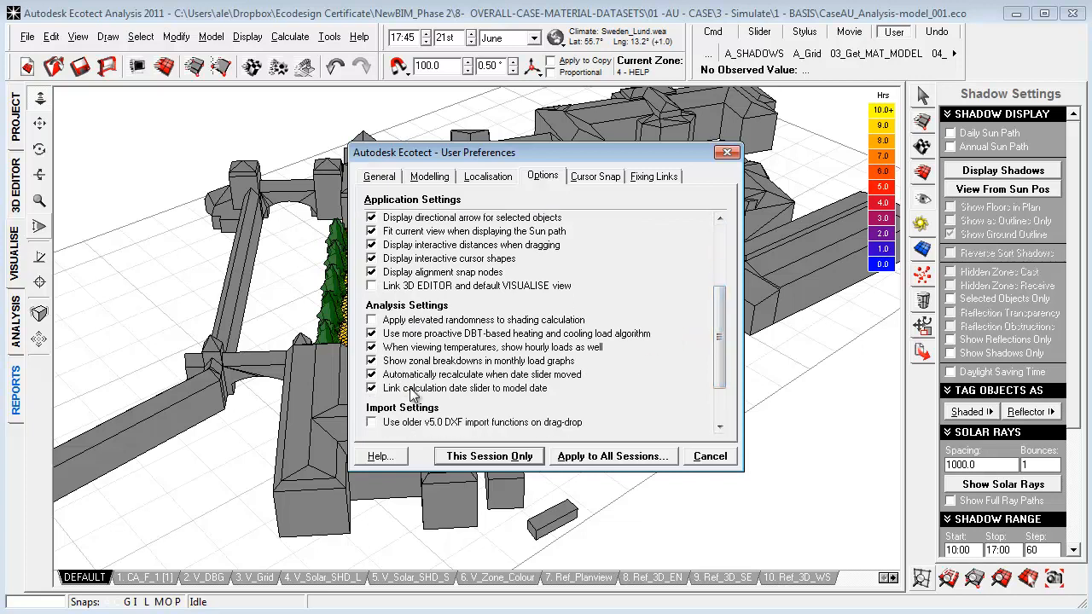
scroll(up, 3)
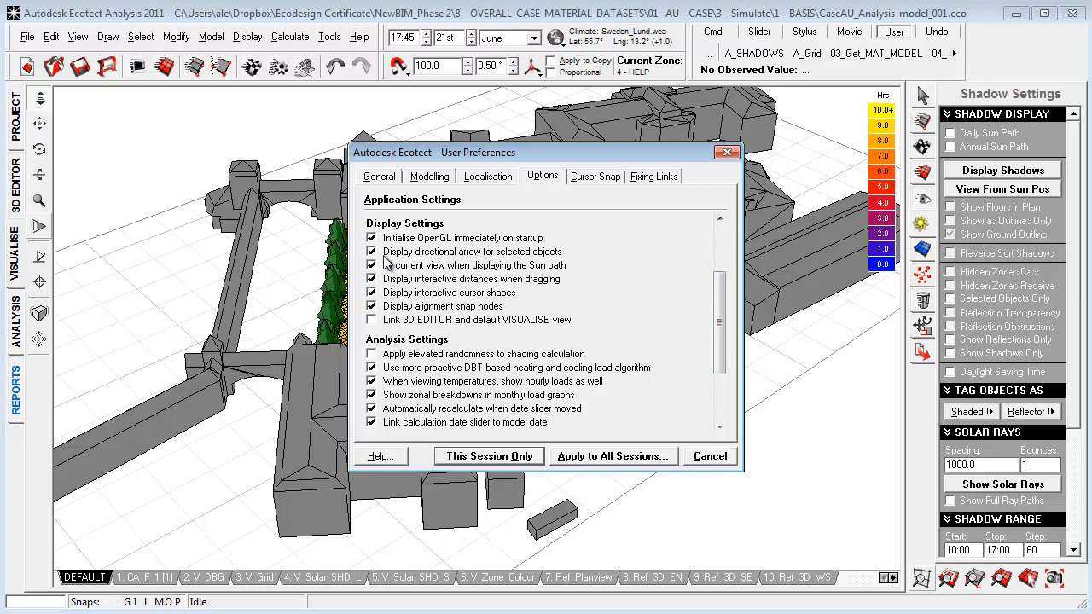
click(593, 176)
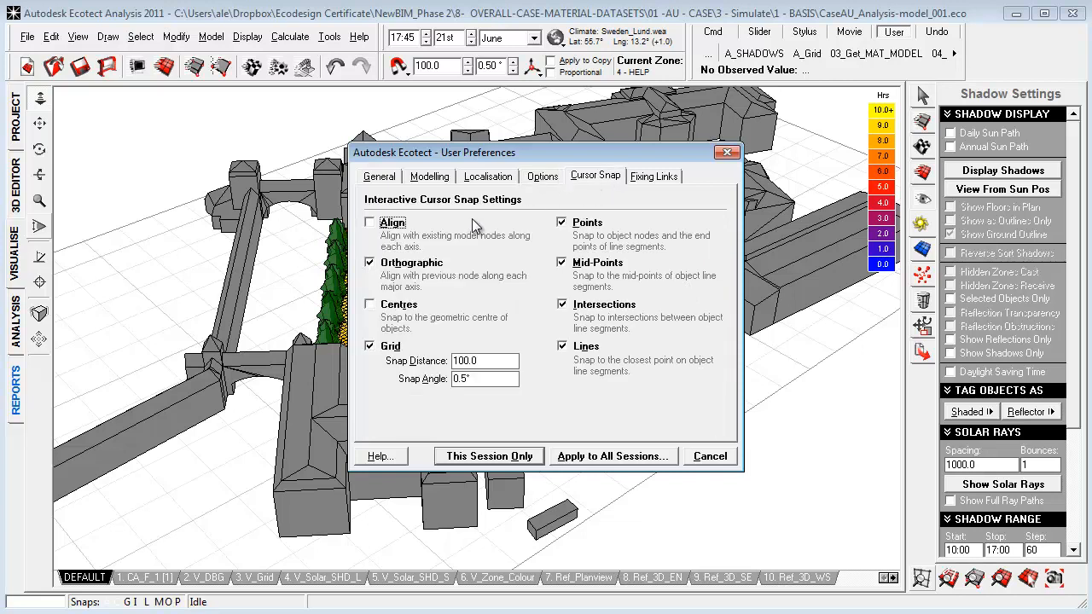
click(654, 176)
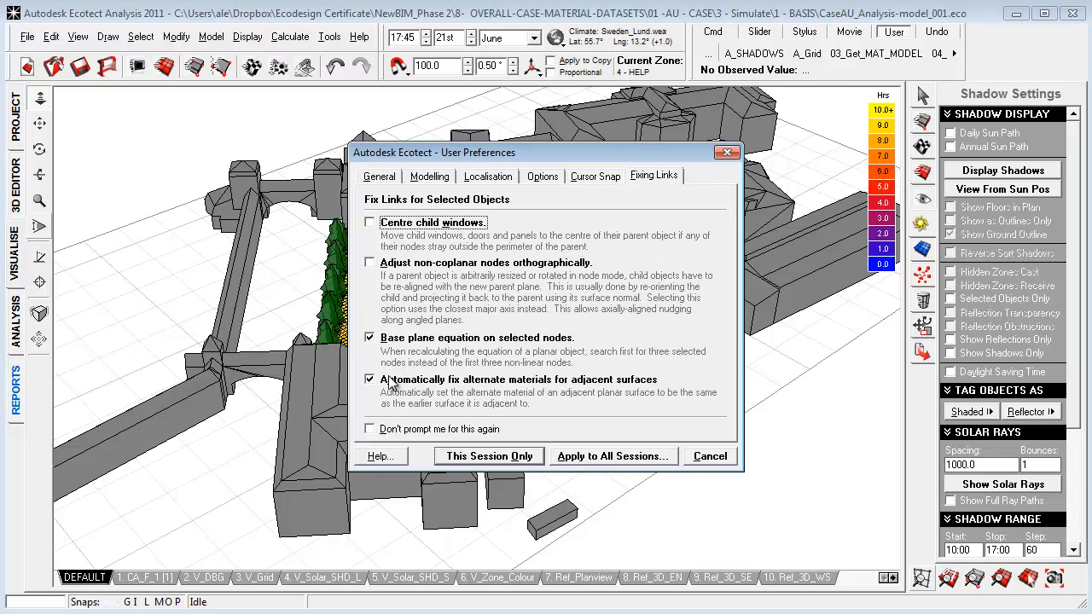
mouse_move(484, 391)
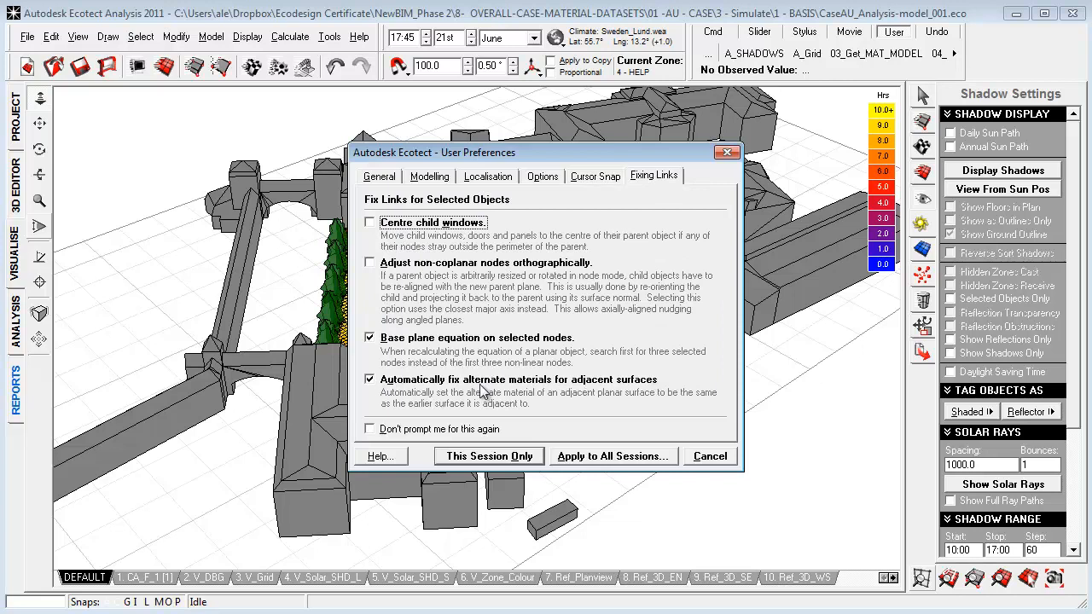
mouse_move(390, 351)
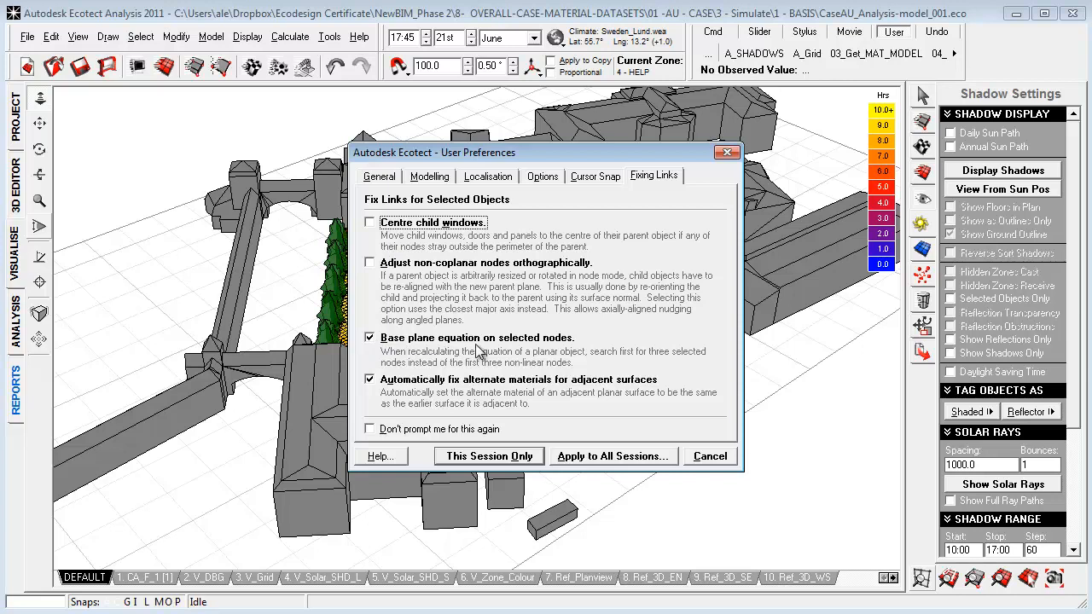
mouse_move(520, 403)
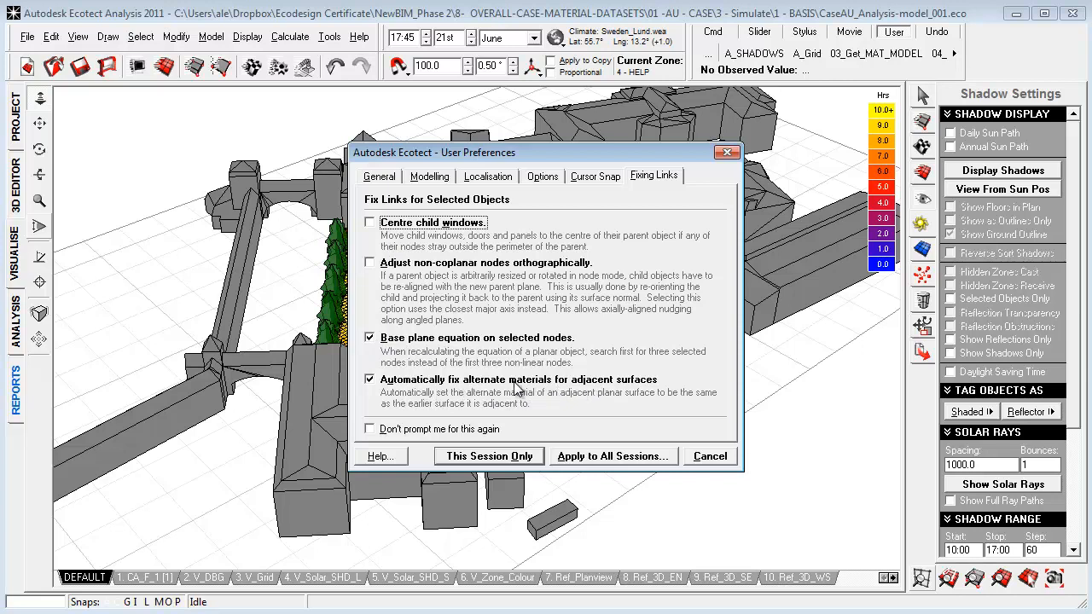
mouse_move(383, 231)
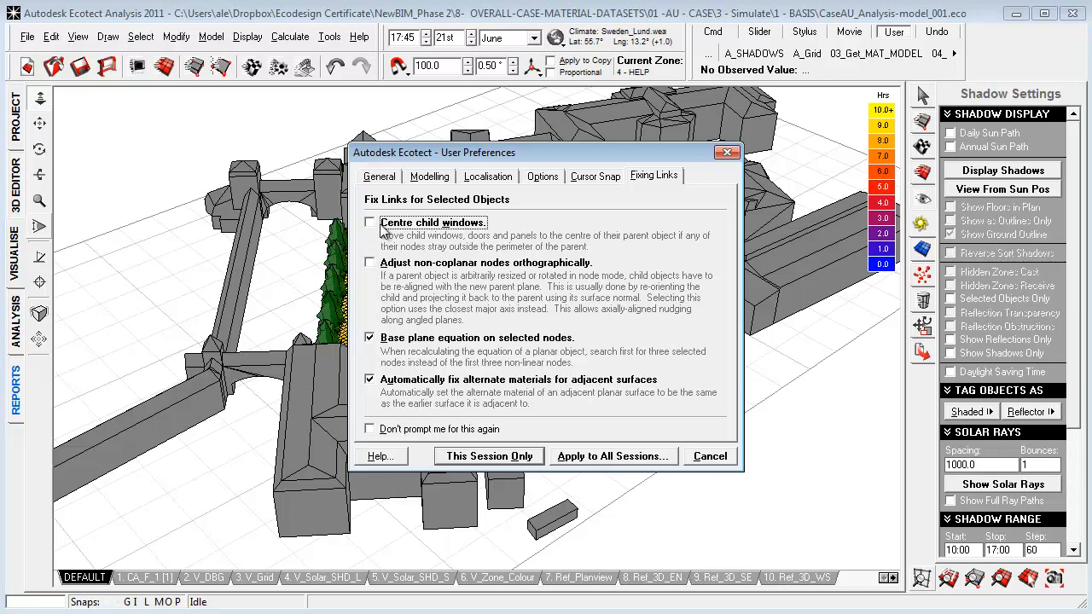
mouse_move(402, 281)
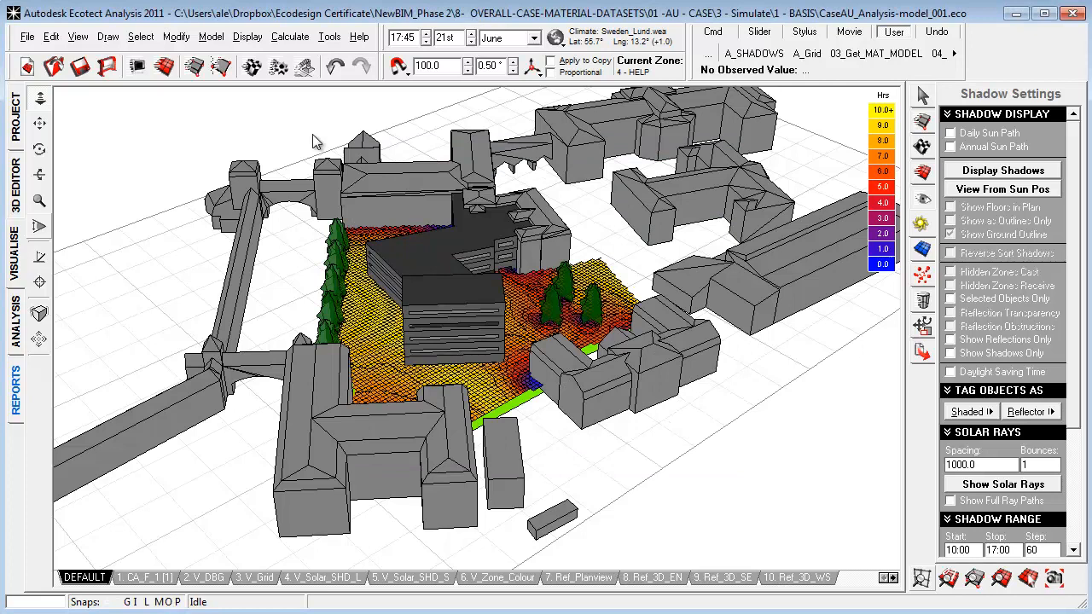
mouse_move(253, 66)
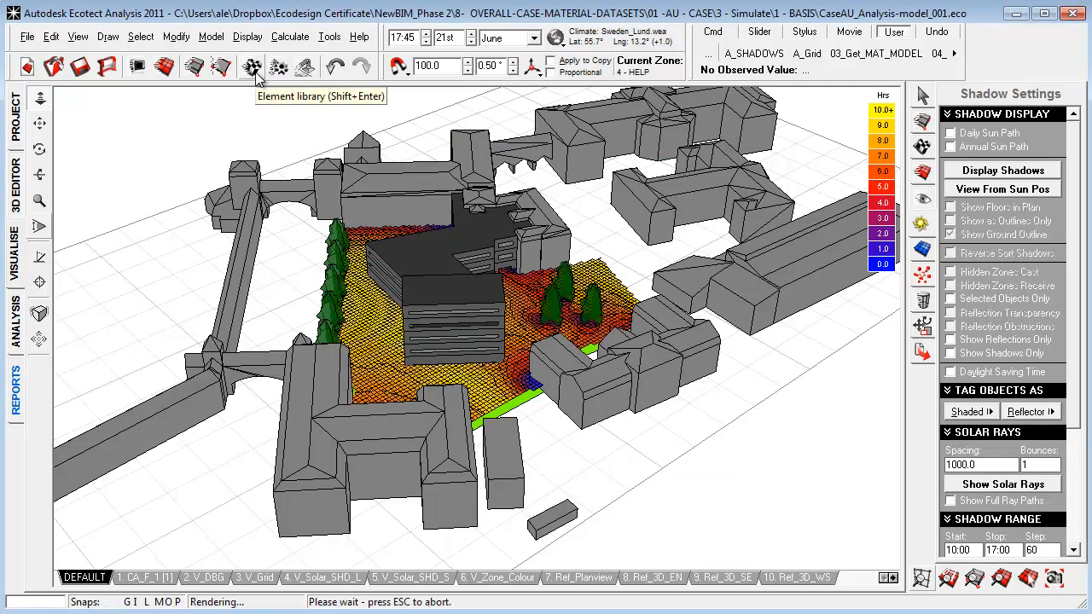
click(251, 67)
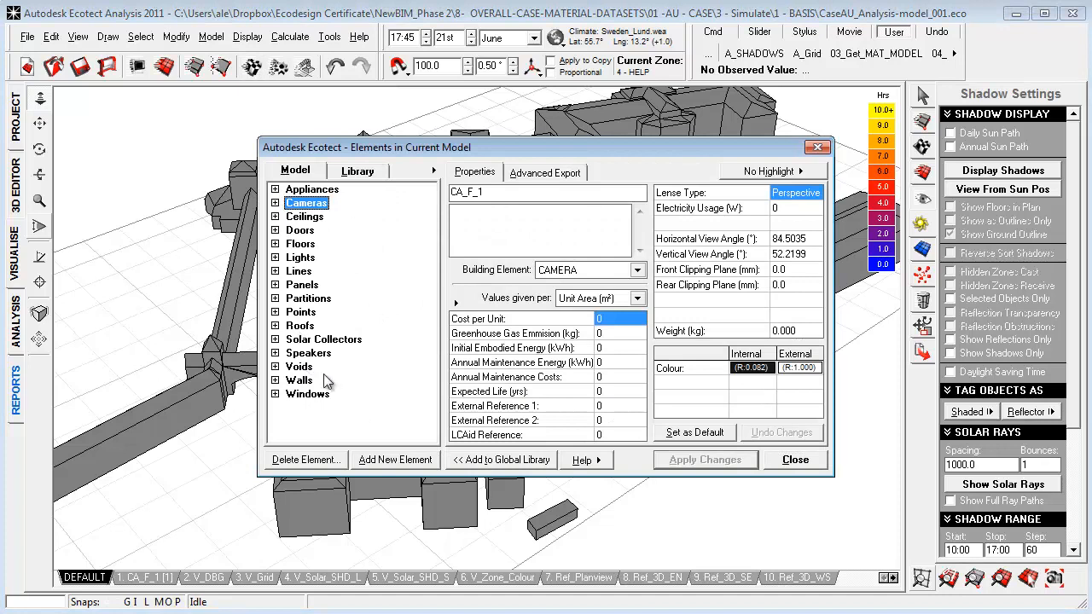
mouse_move(285, 273)
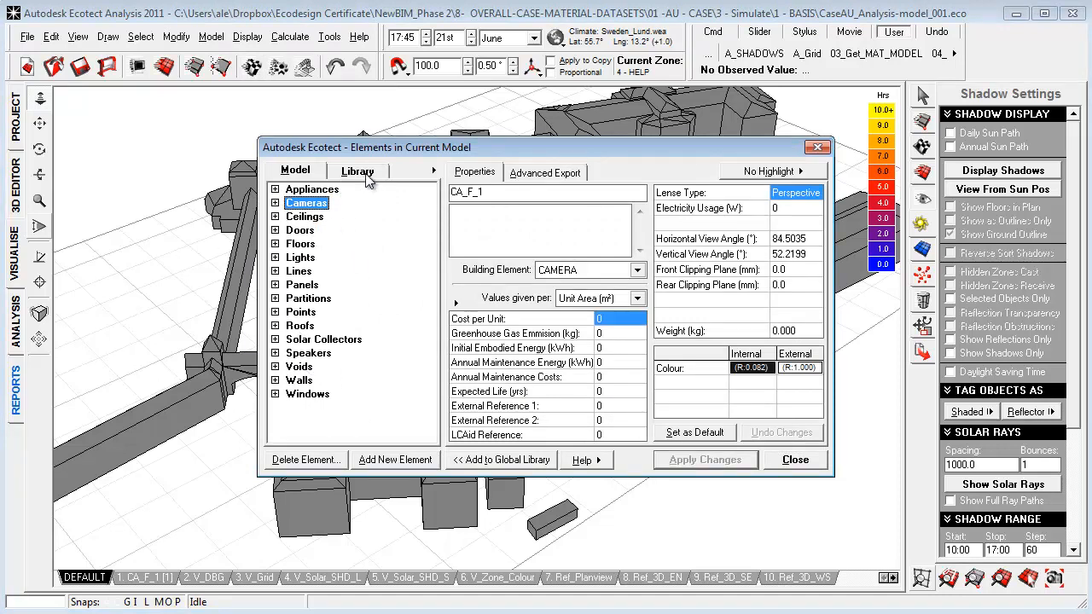
click(356, 171)
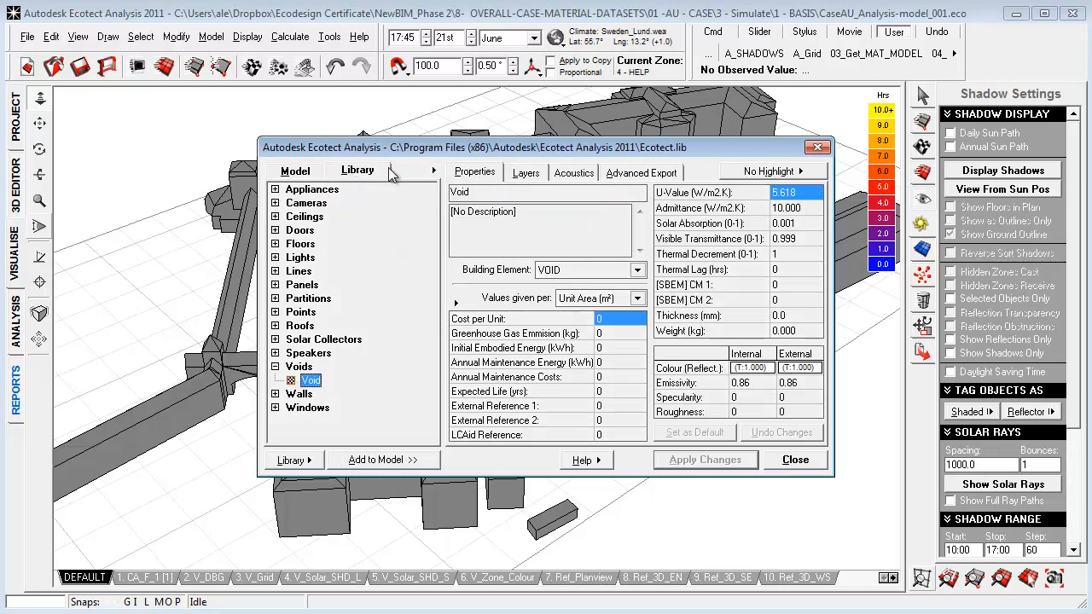
click(295, 171)
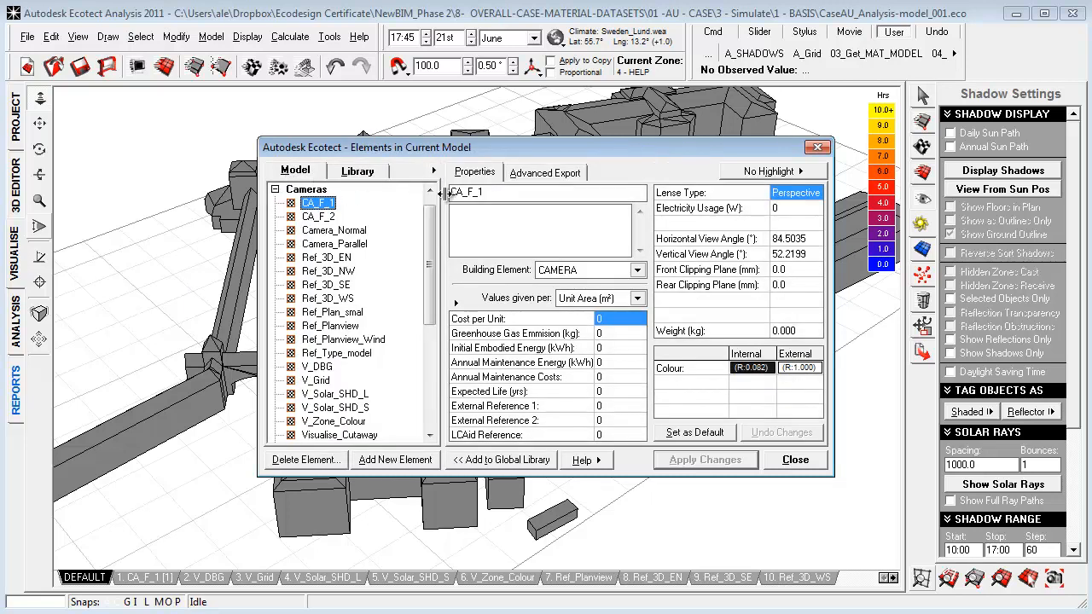
mouse_move(433, 170)
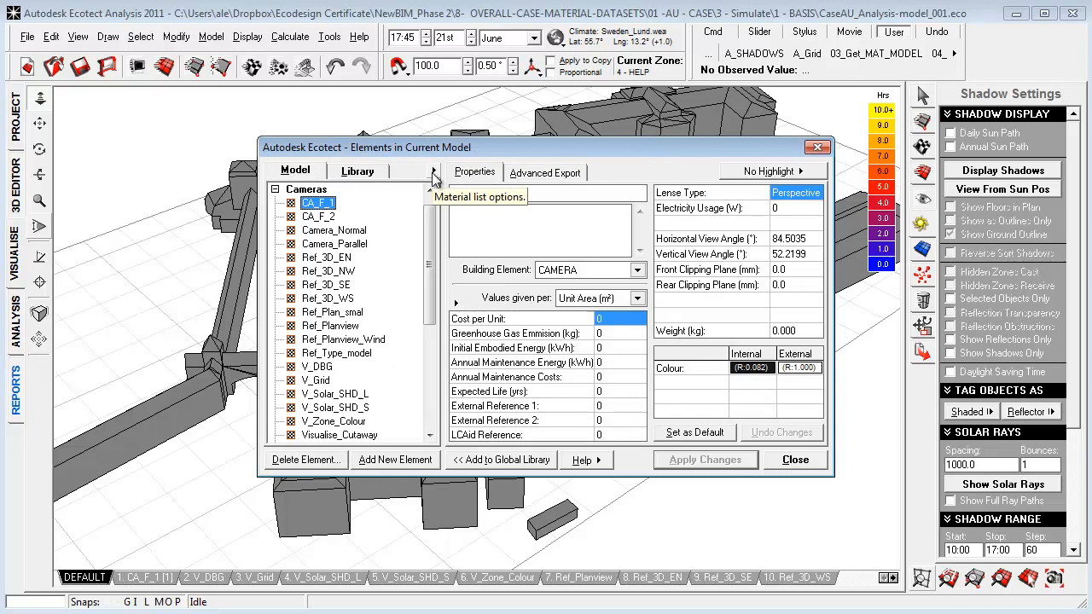
click(433, 171)
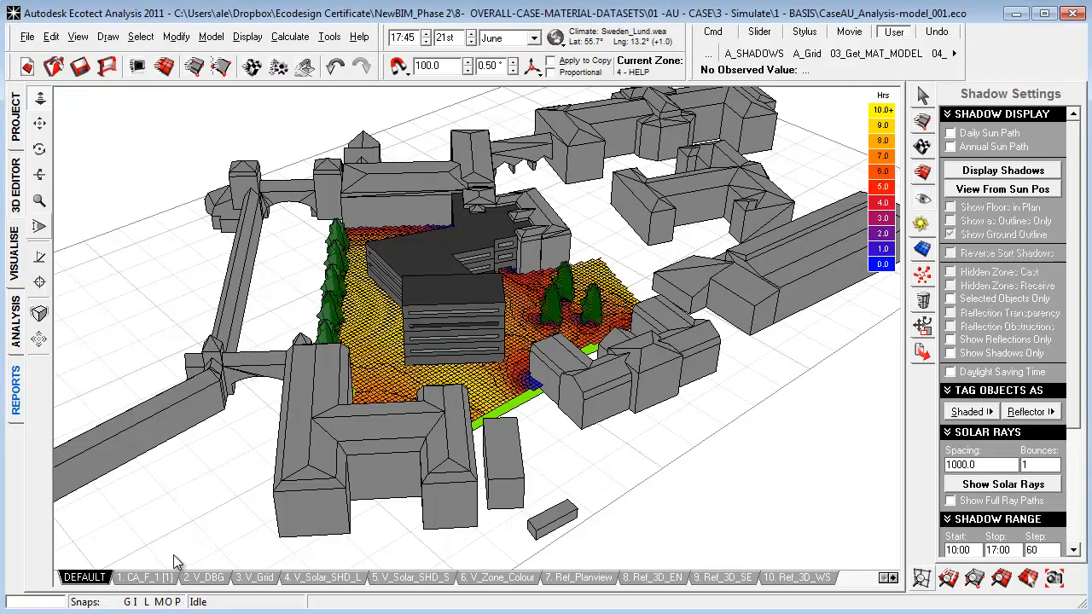
Switch through the V_DBG and V_Grid cameras to the V_Solar_SHD_S solar shadow view.
click(203, 577)
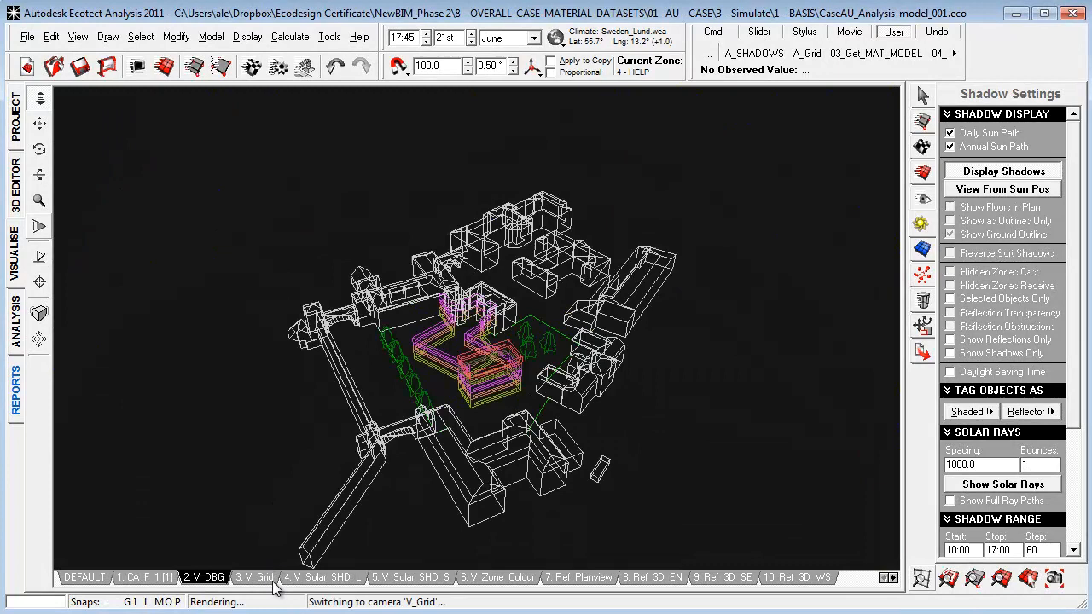
click(252, 577)
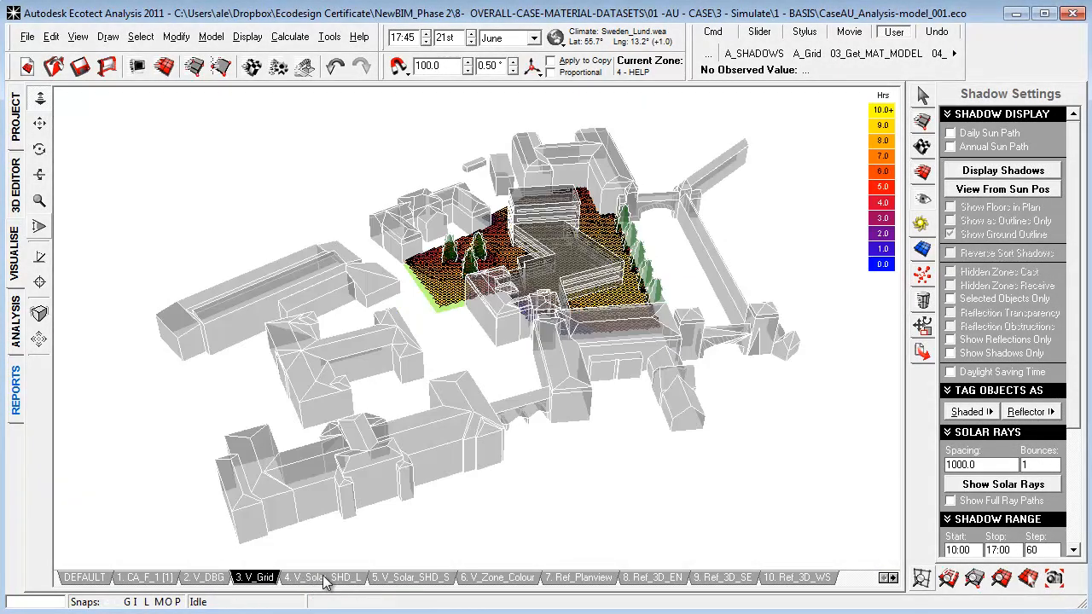
click(321, 577)
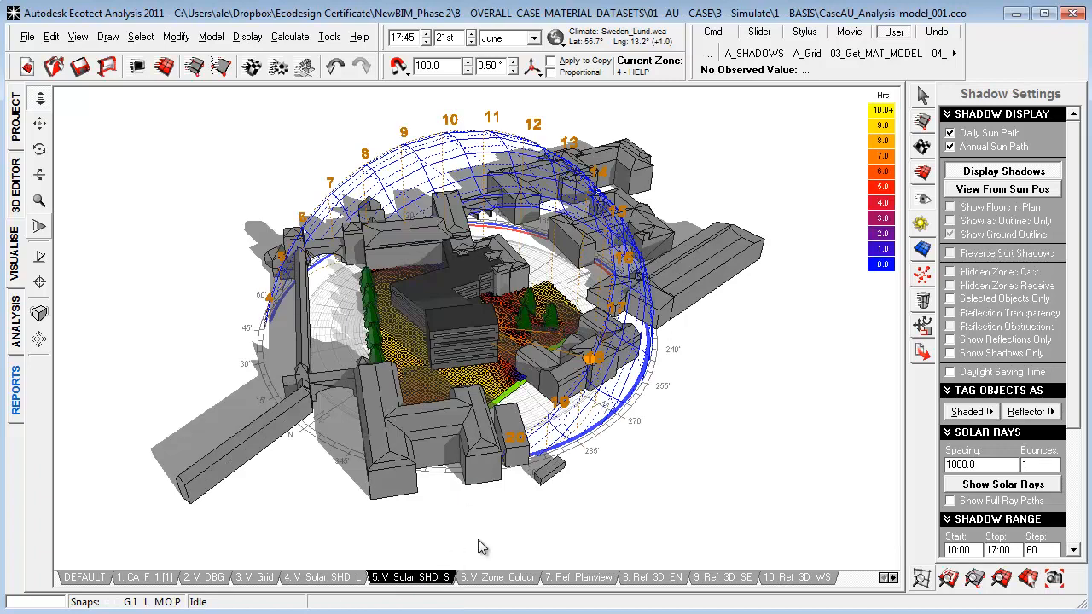
mouse_move(454, 331)
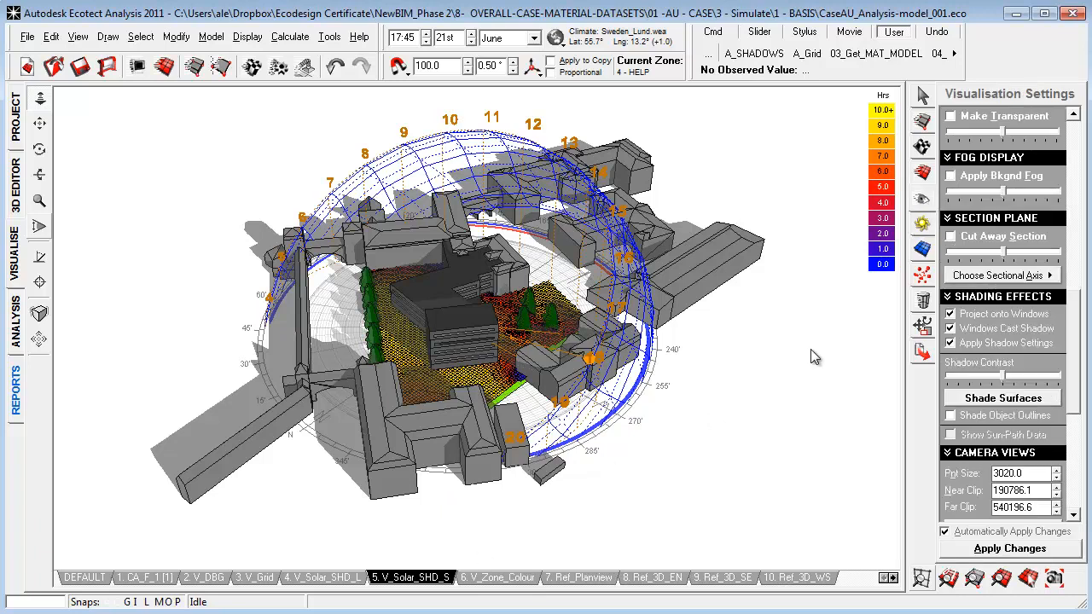
mouse_move(1077, 341)
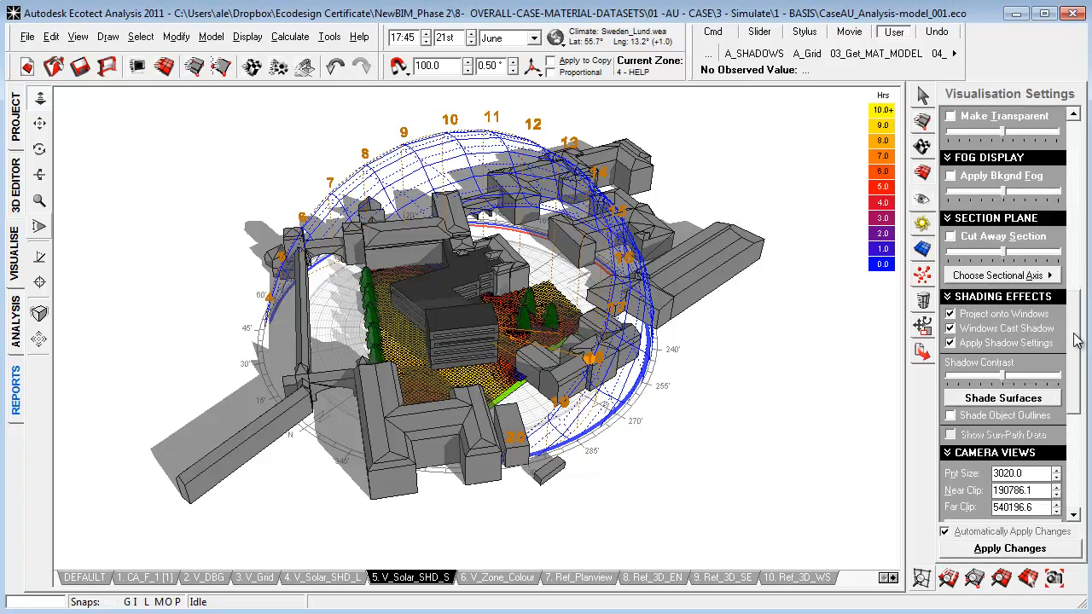
Turn off model transparency and enable the Cut Away Section through the buildings.
scroll(up, 3)
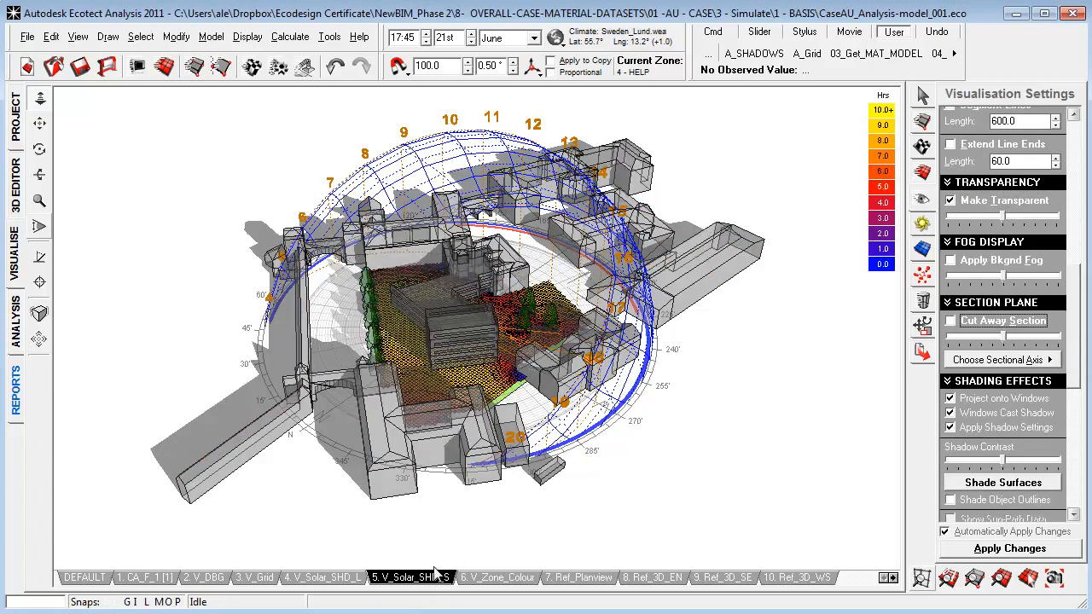
click(410, 577)
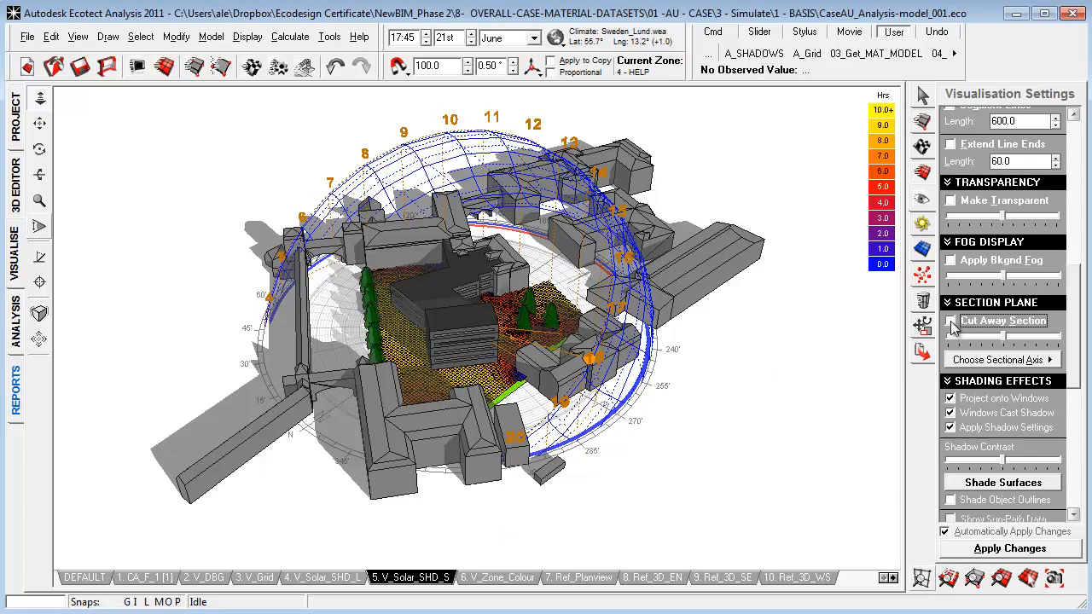
click(950, 321)
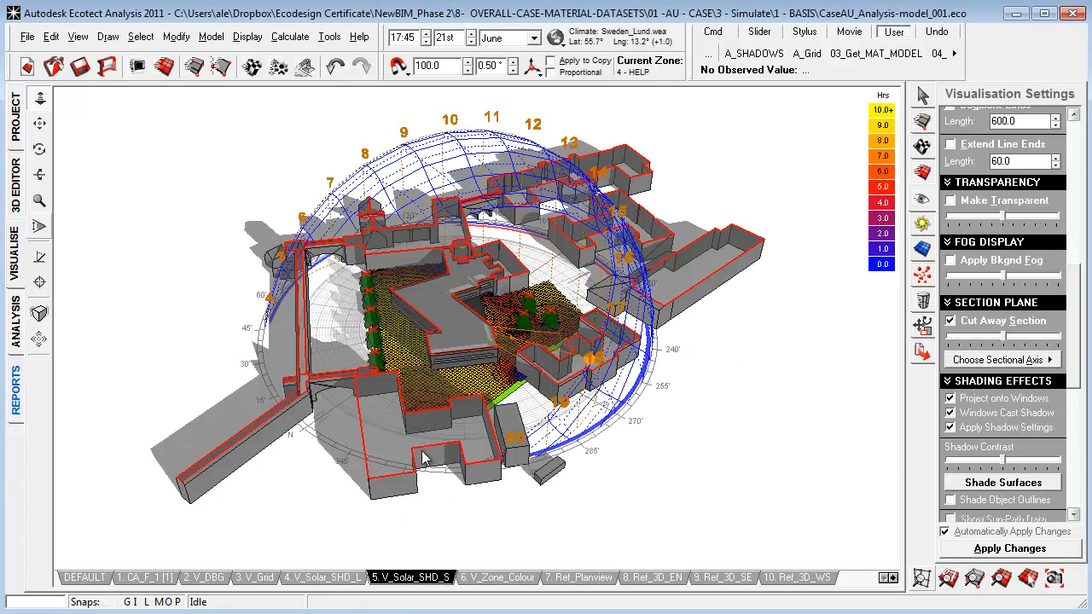
mouse_move(416, 577)
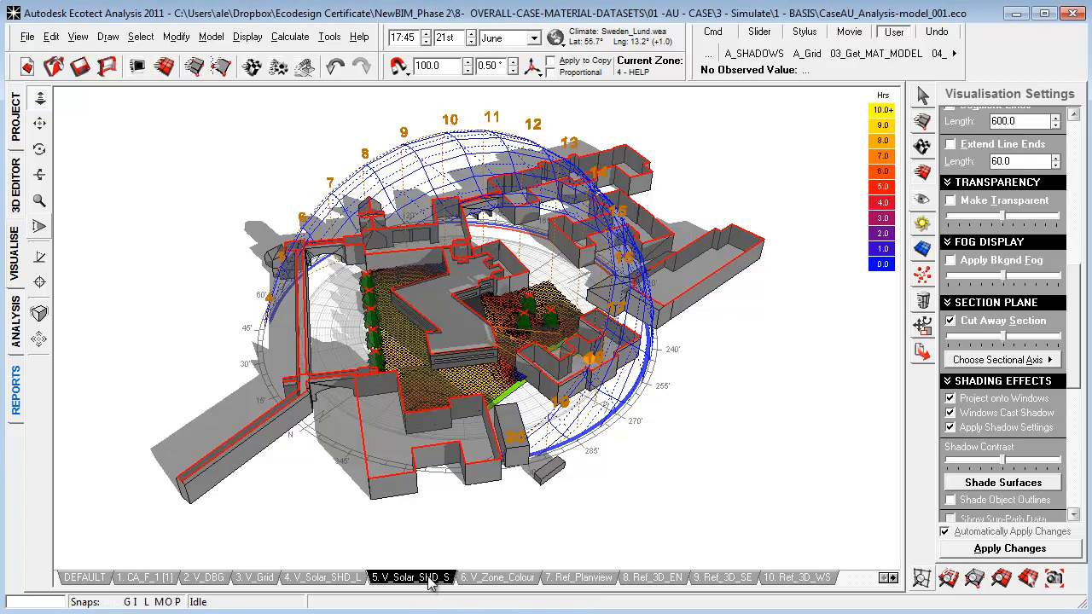
Save the current cutaway view as a new camera named cut_away via its properties.
right_click(410, 577)
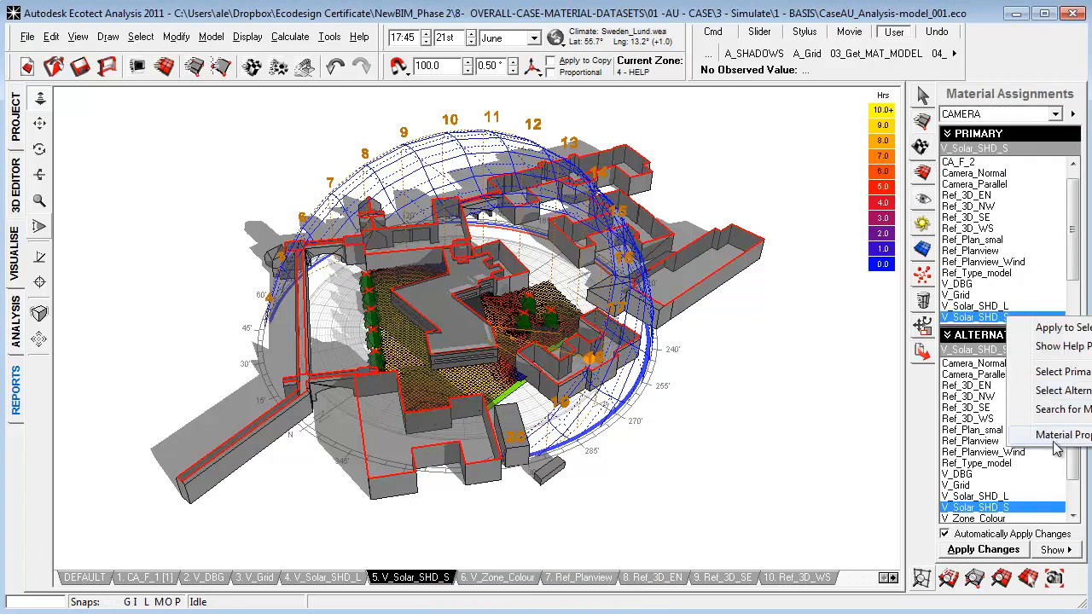
click(1059, 435)
text(cut_away)
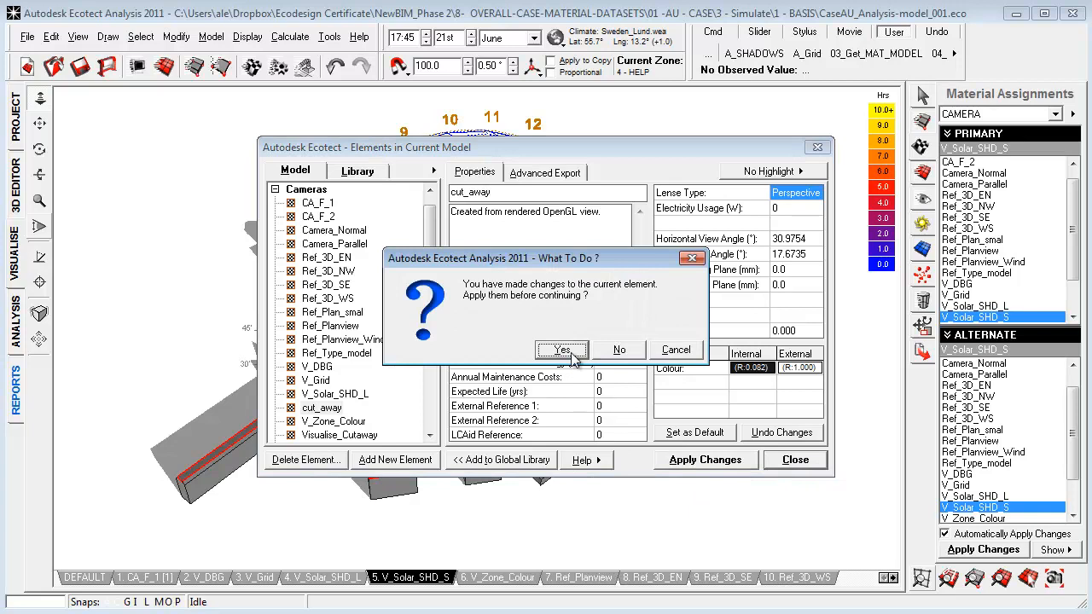
click(561, 350)
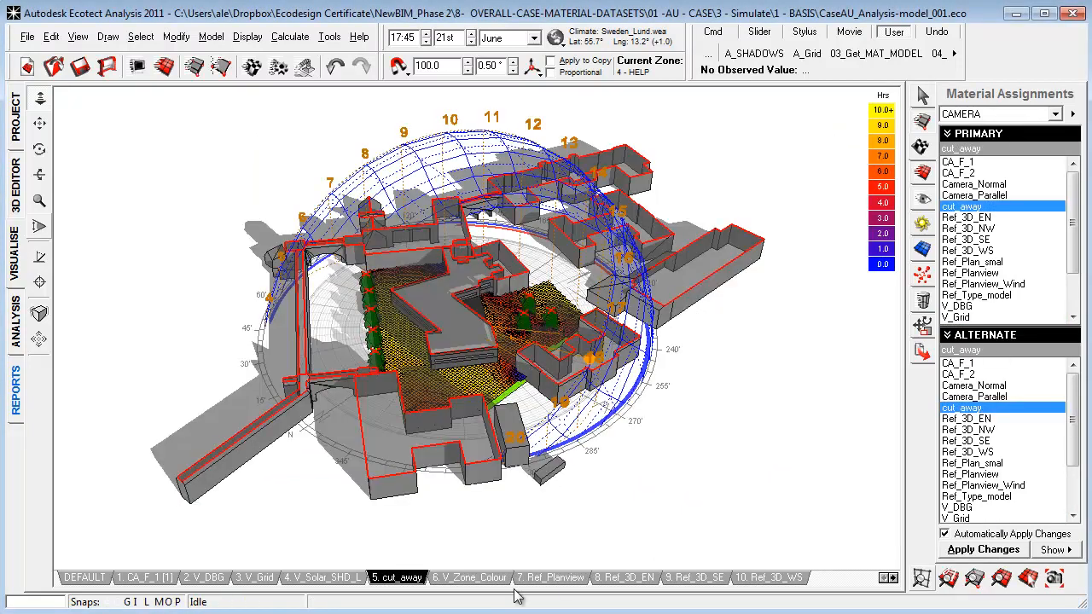
mouse_move(481, 583)
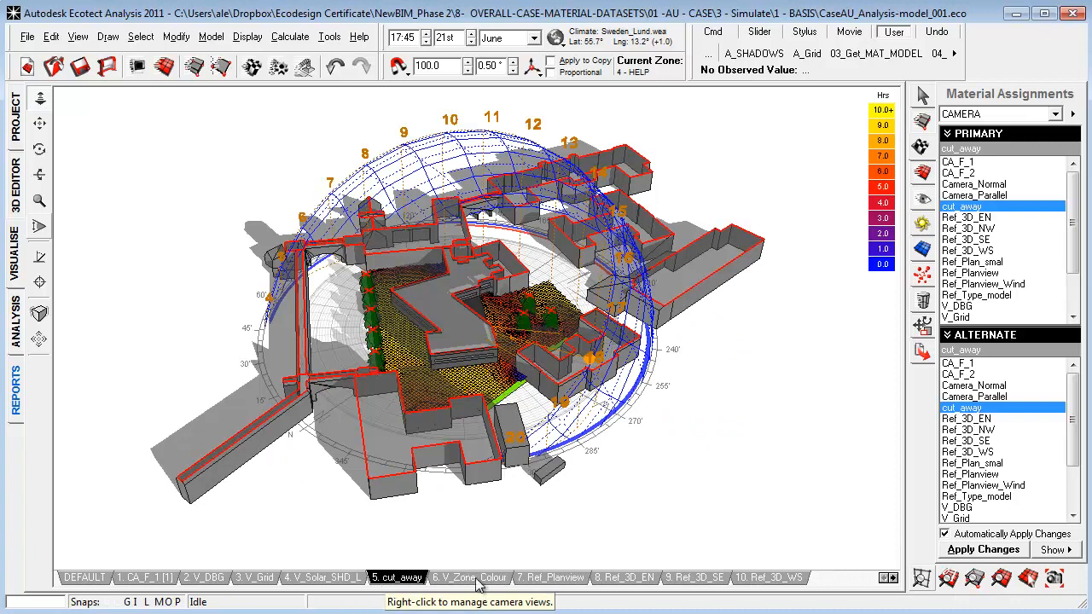
Save the analysis grid panel settings as a preset named 'visua'.
click(922, 121)
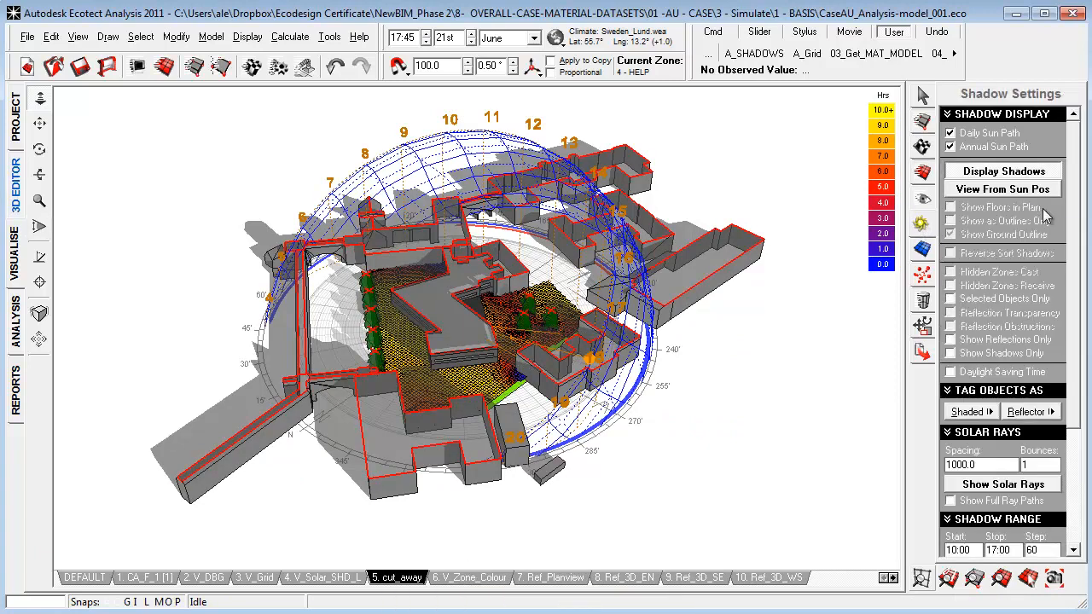
scroll(down, 3)
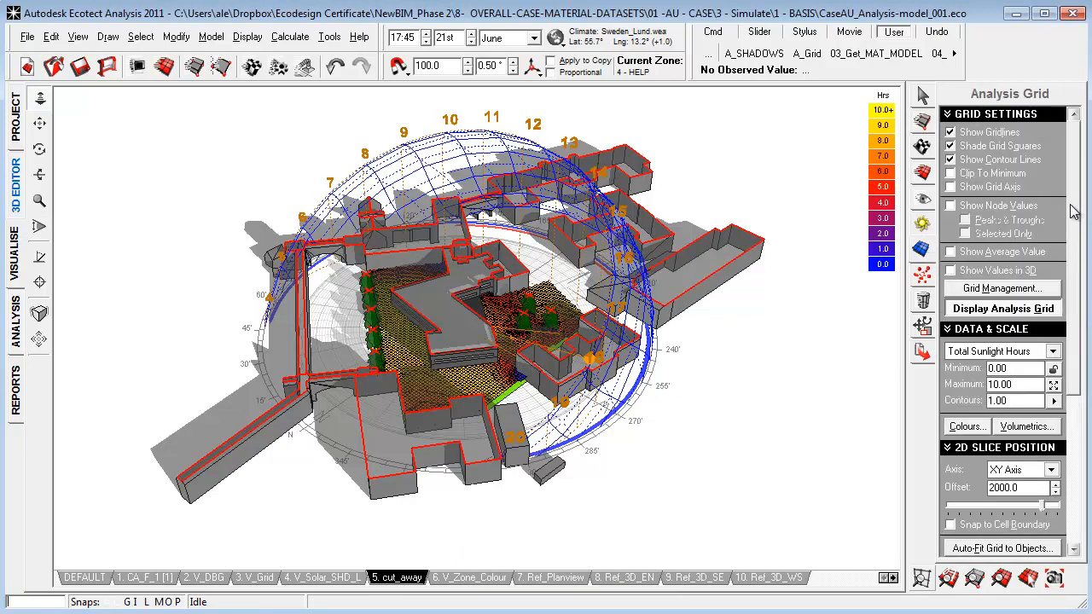
click(950, 131)
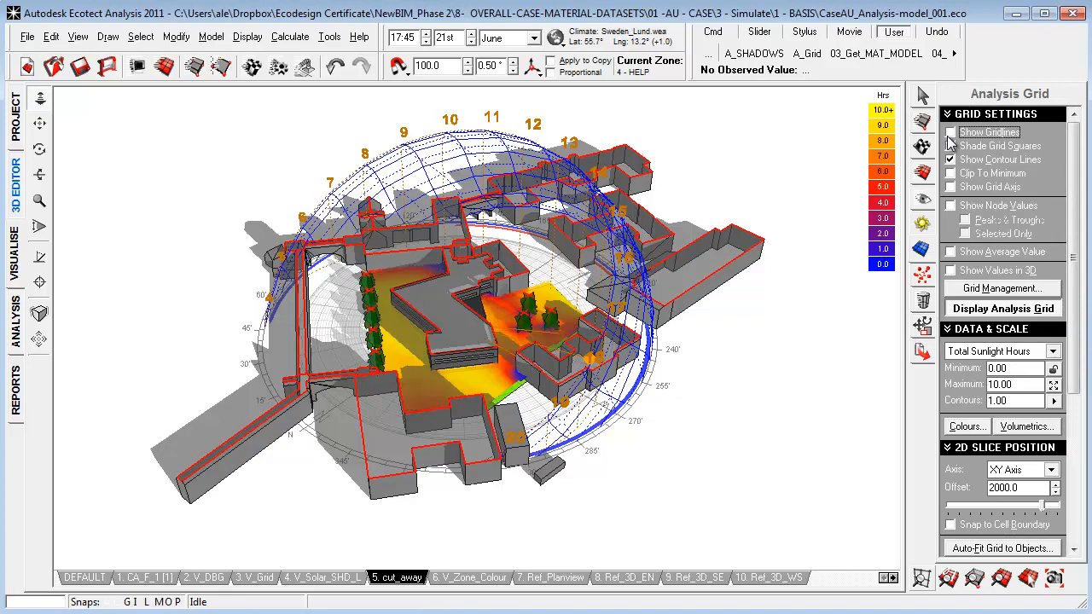
click(951, 145)
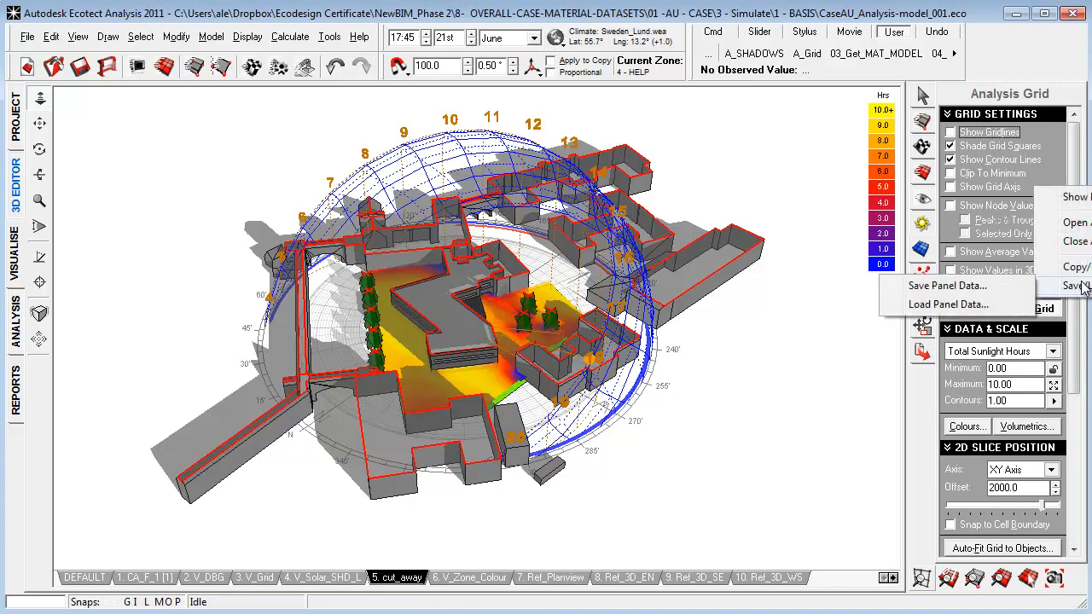
mouse_move(948, 304)
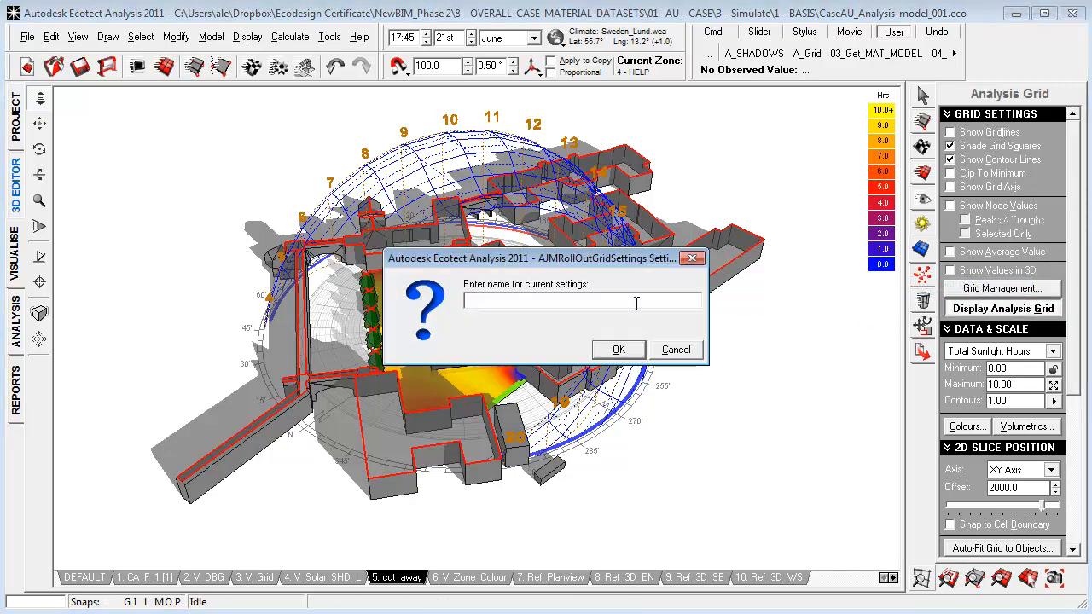
text(visua)
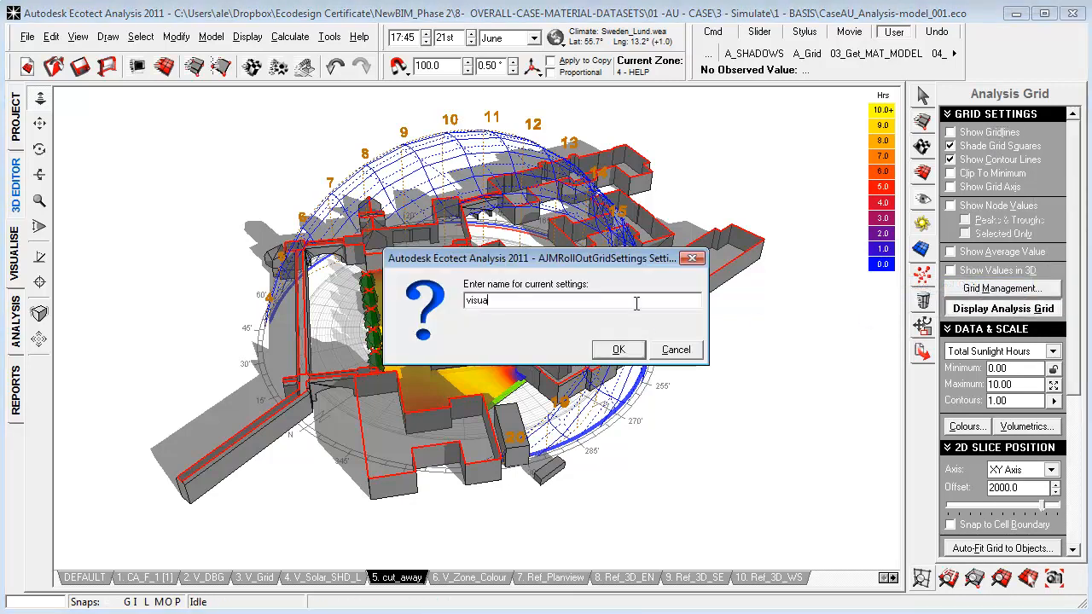
click(618, 348)
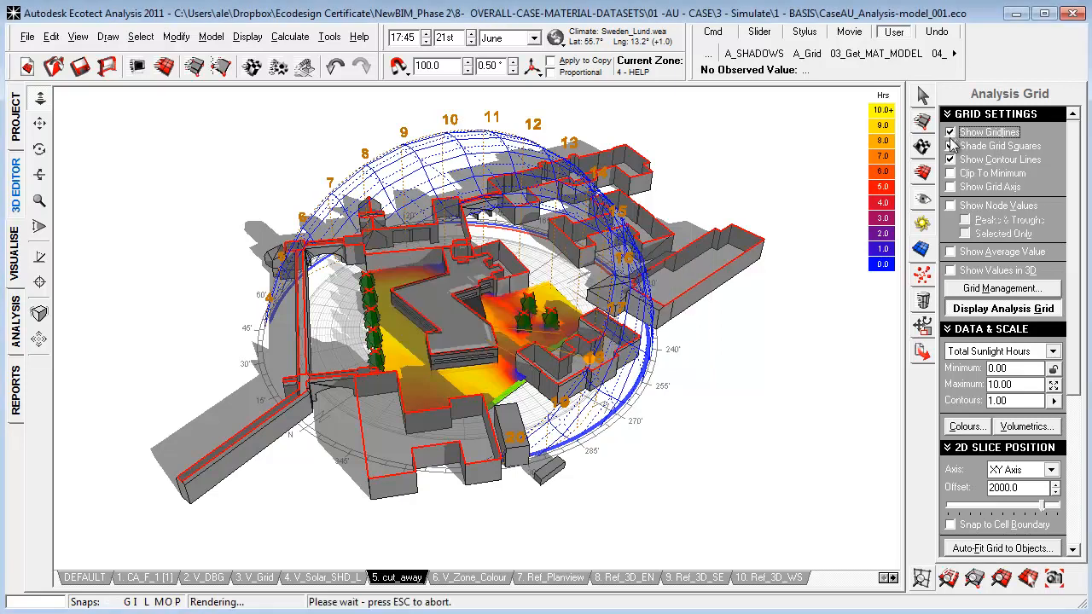
Load the saved 'Visualization off grid' panel settings onto the analysis grid.
click(951, 146)
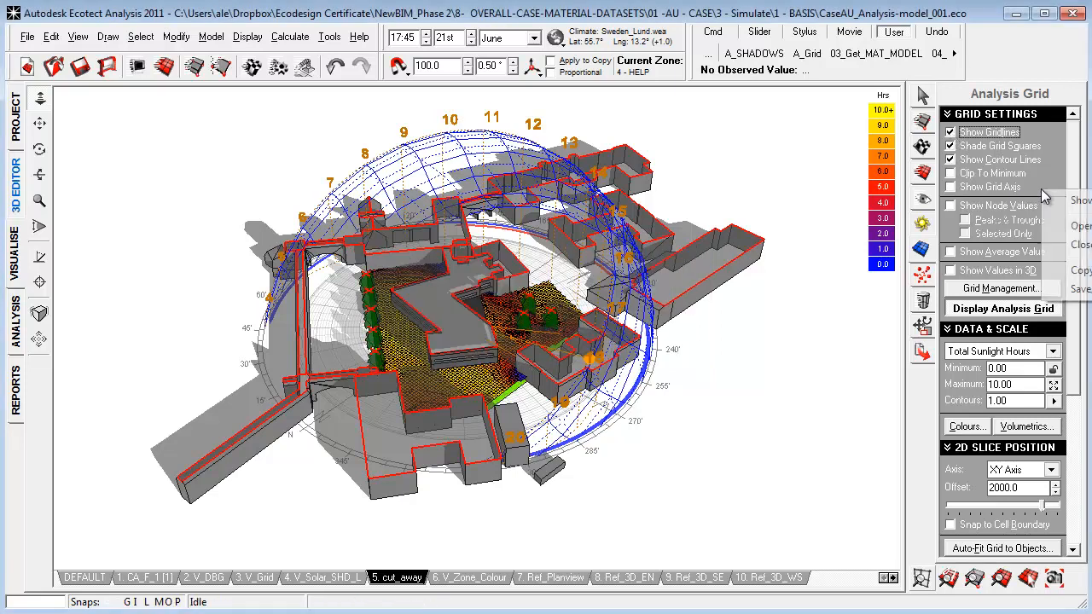
click(1004, 307)
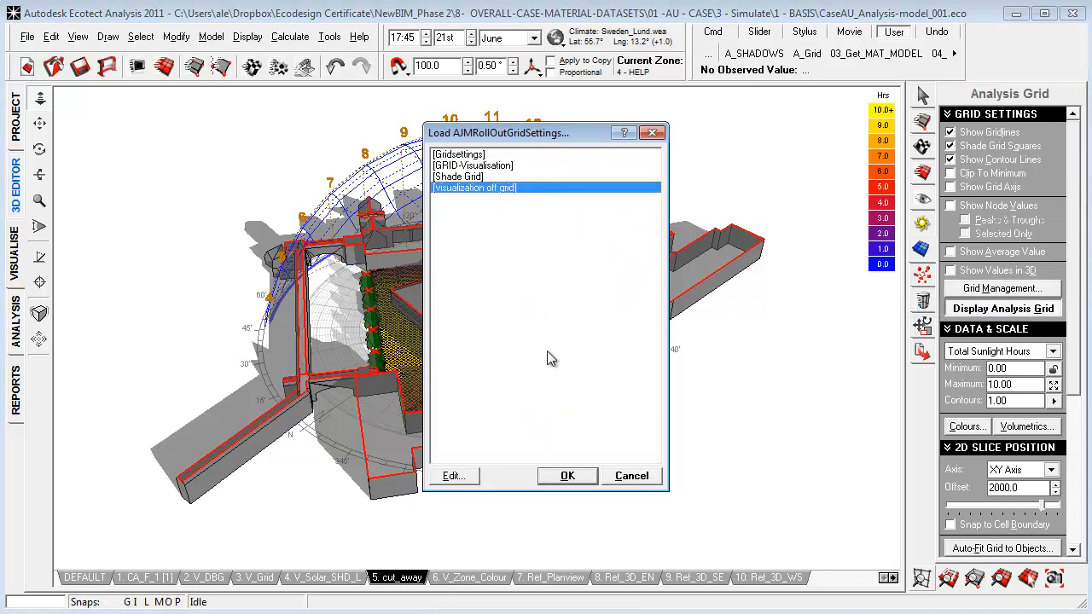
click(567, 476)
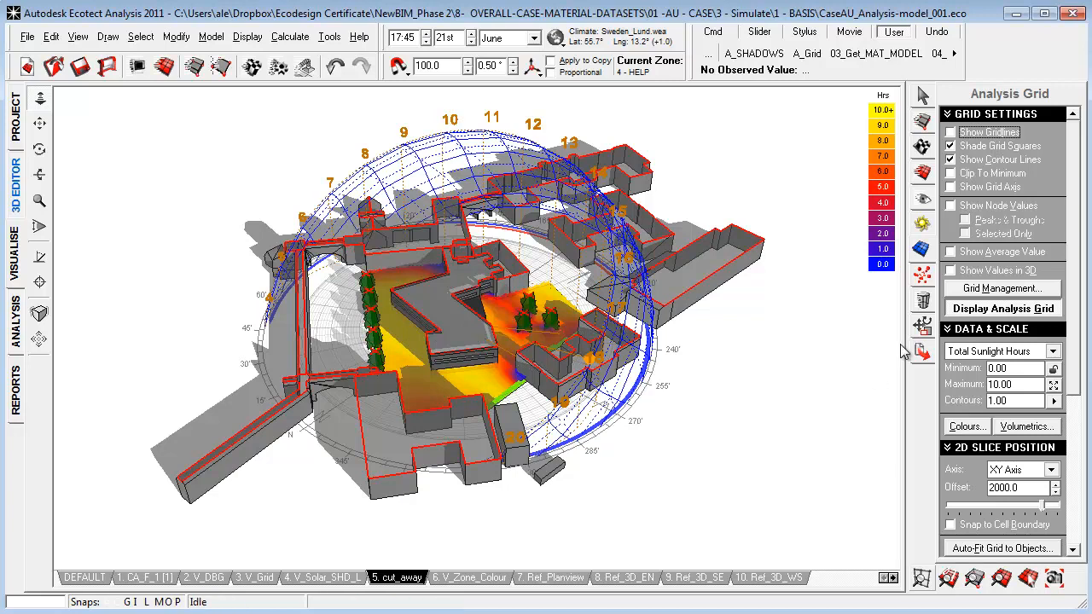
mouse_move(766, 314)
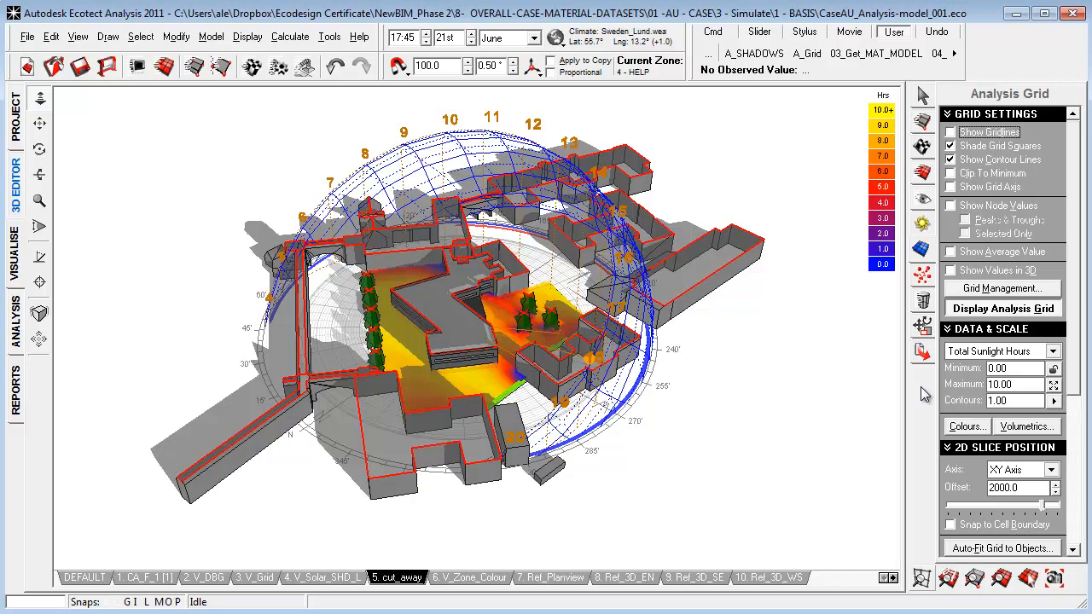
mouse_move(956, 389)
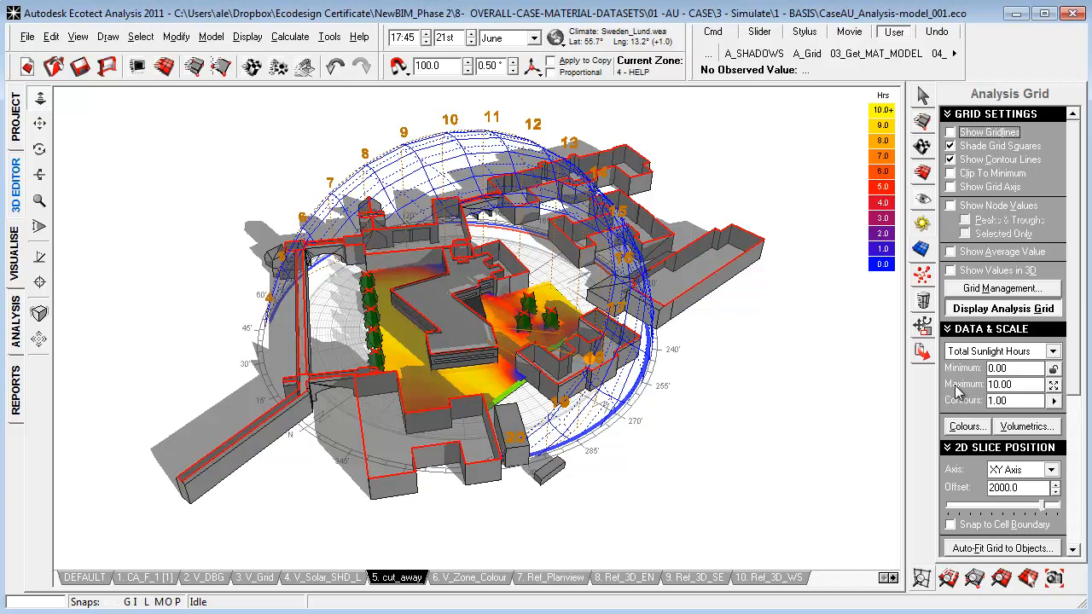
mouse_move(477, 316)
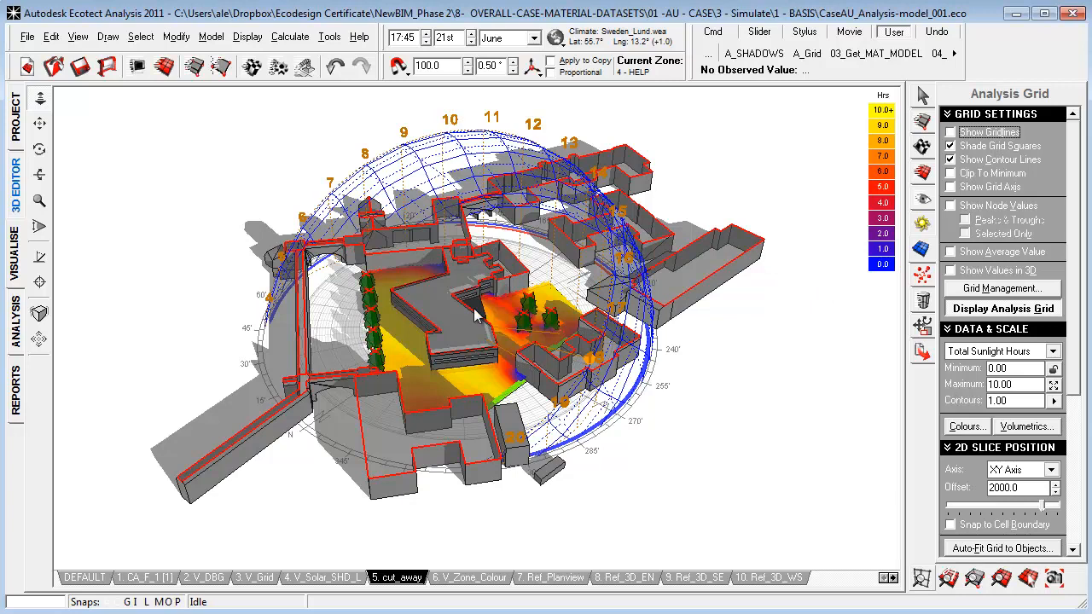
mouse_move(486, 357)
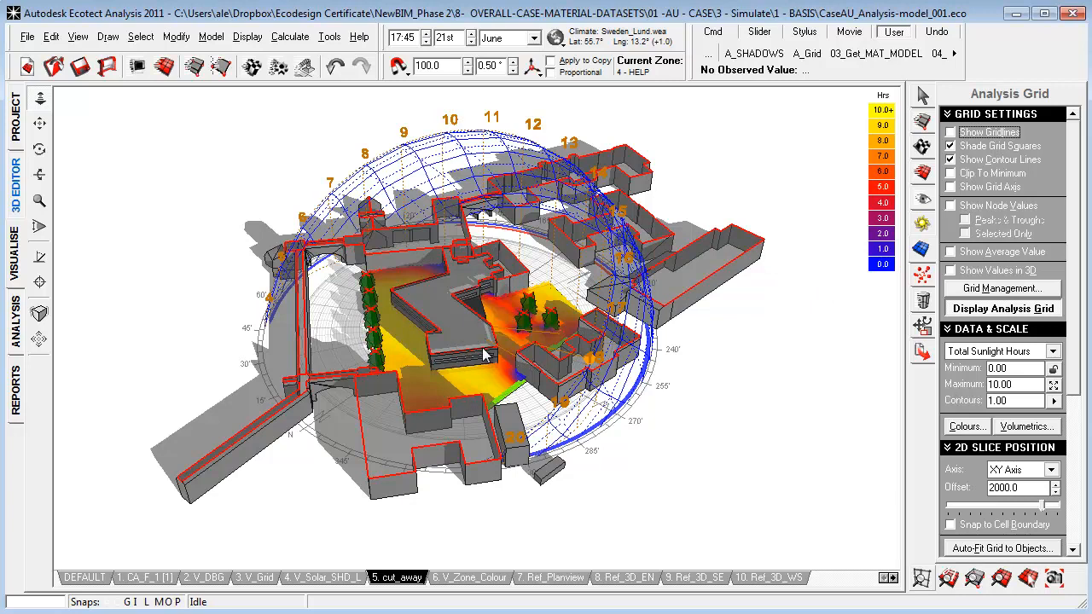
mouse_move(504, 377)
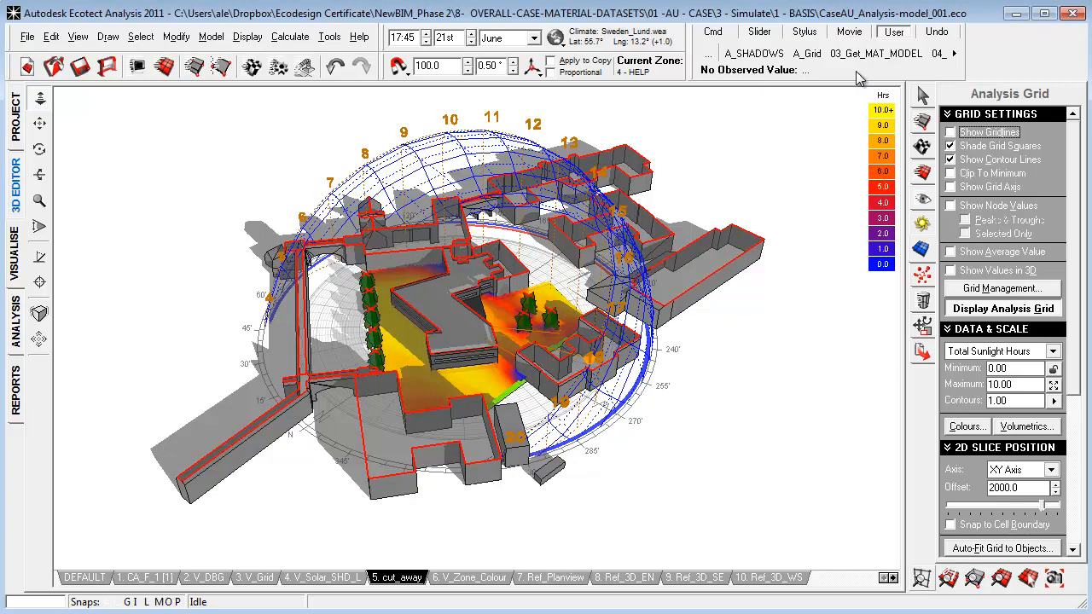
mouse_move(856, 77)
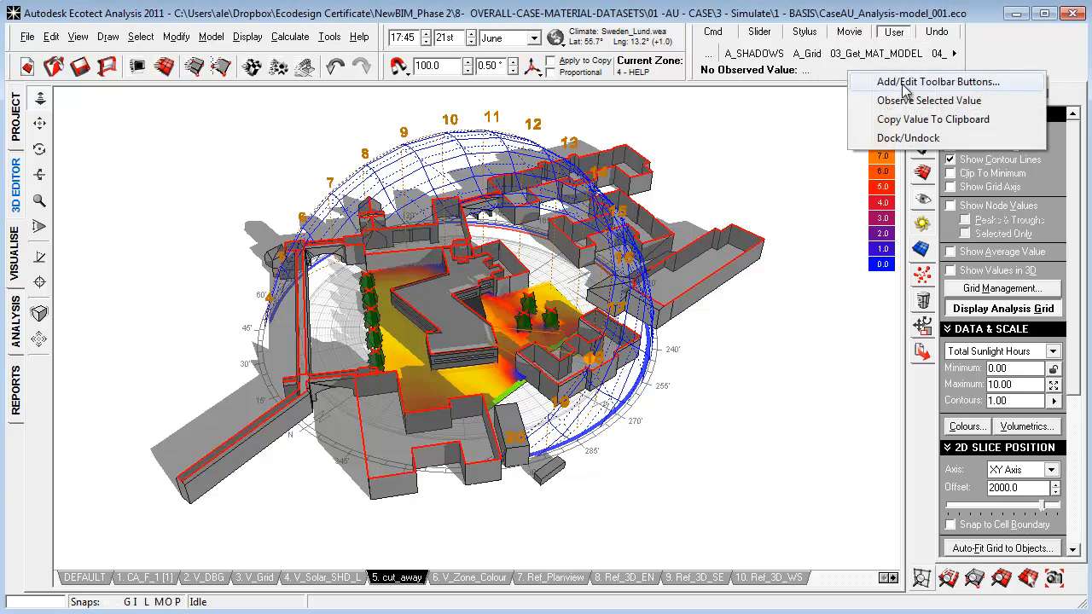
Assign the 01_Animat_Shadows.scr script from READY SCRIPTS to the A_SHADOWS toolbar button.
click(938, 82)
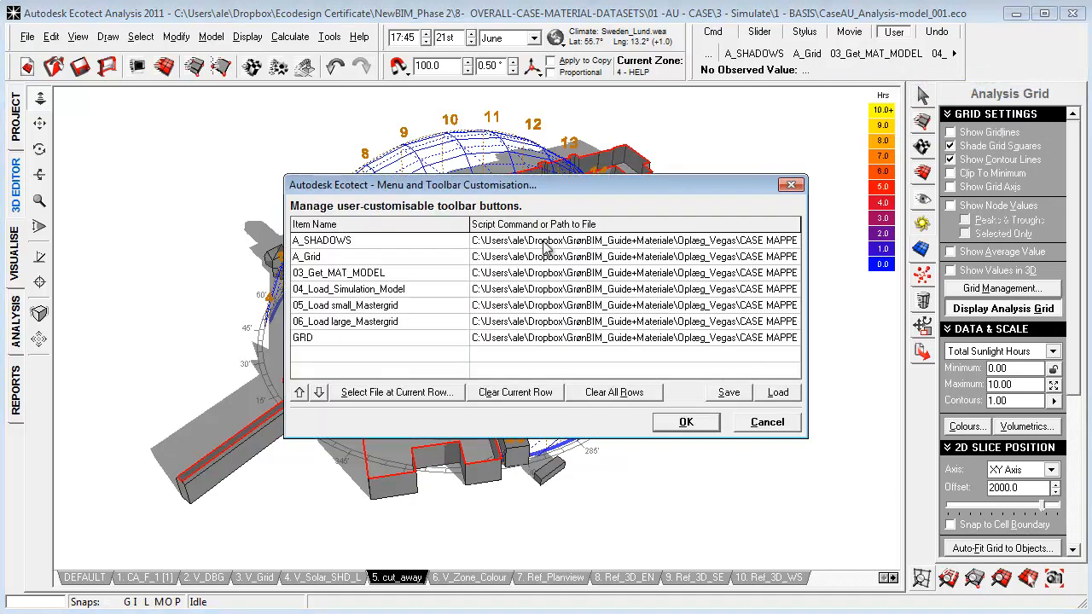
click(395, 390)
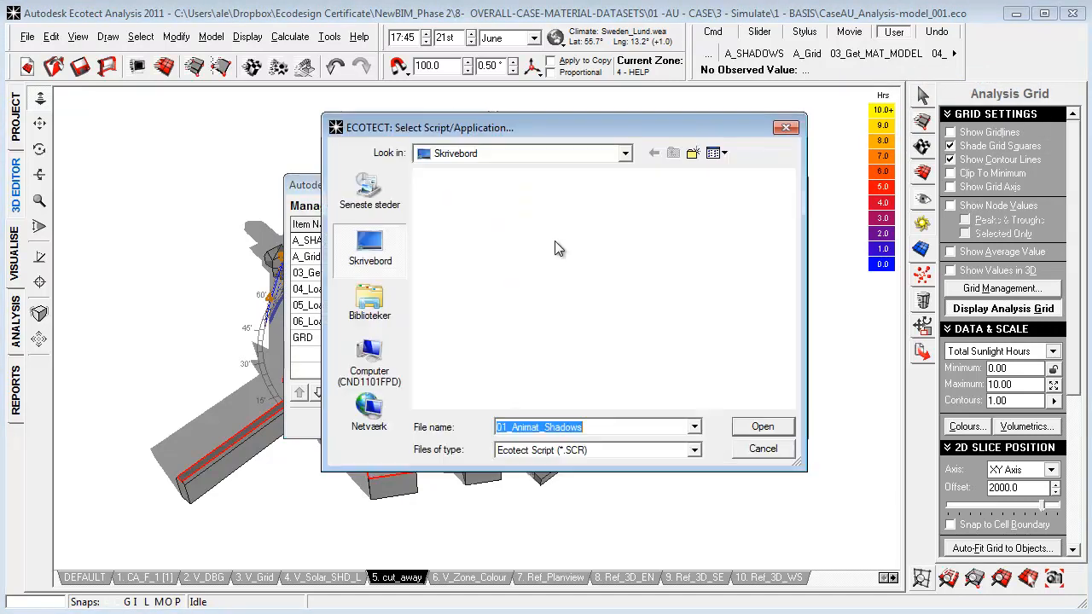
click(624, 153)
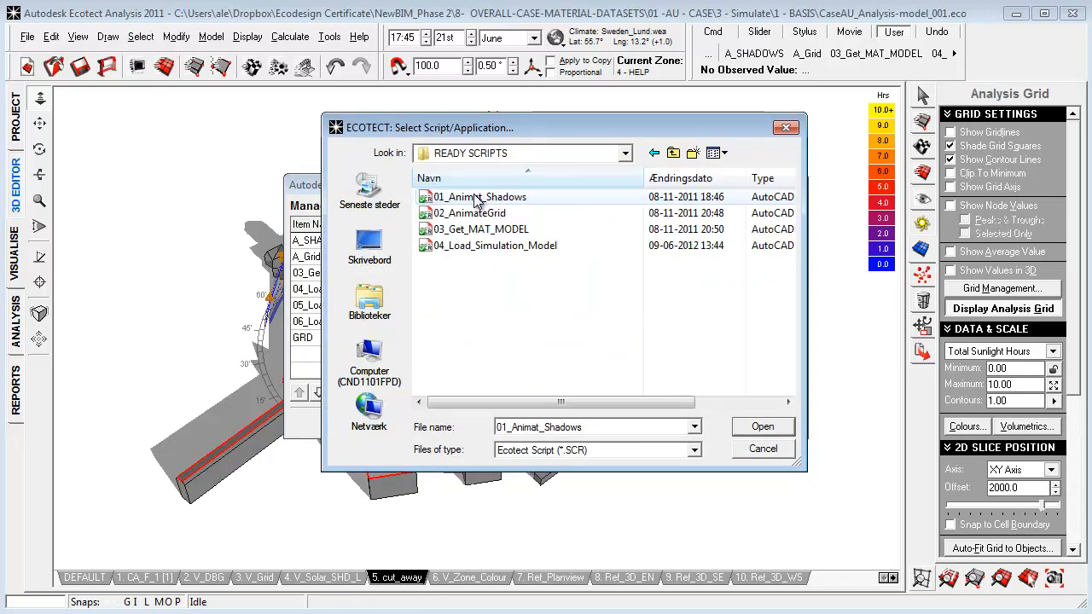
click(762, 426)
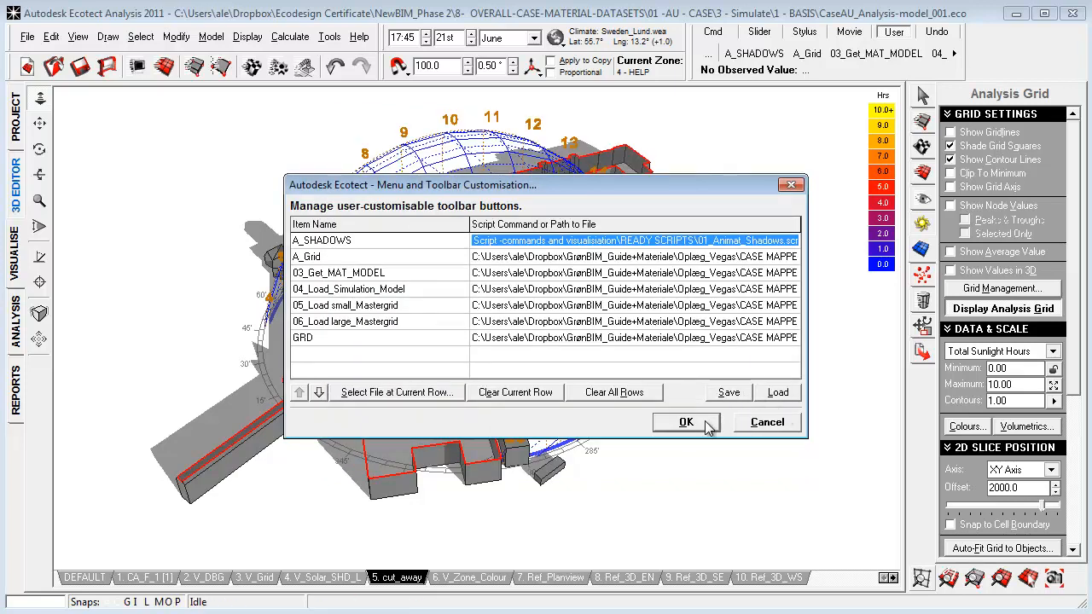
click(686, 421)
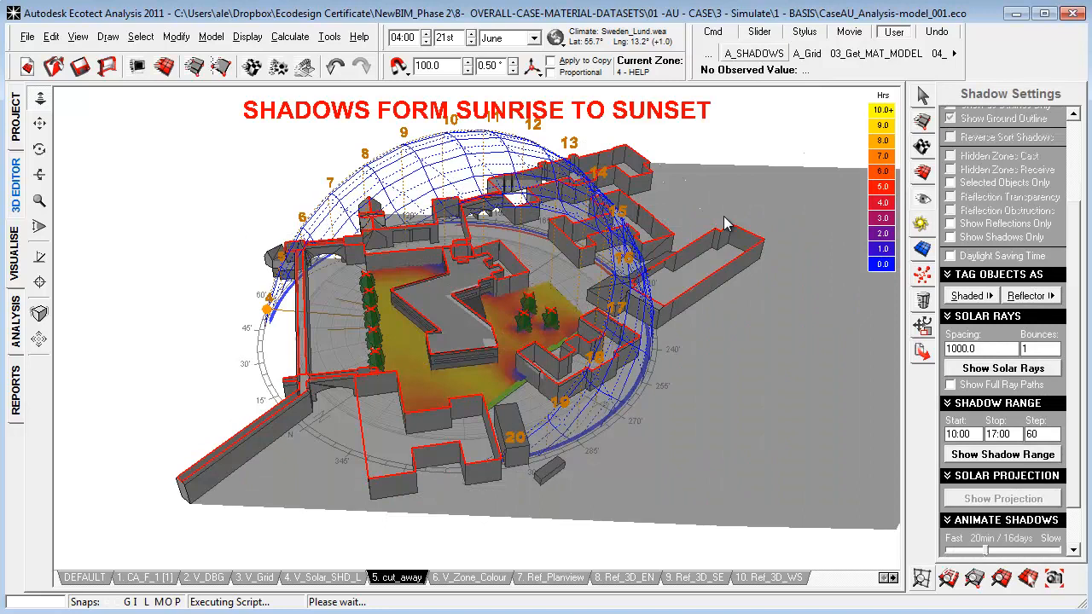
Run the A_SHADOWS button so shadows animate from early morning to about 09:45.
click(427, 34)
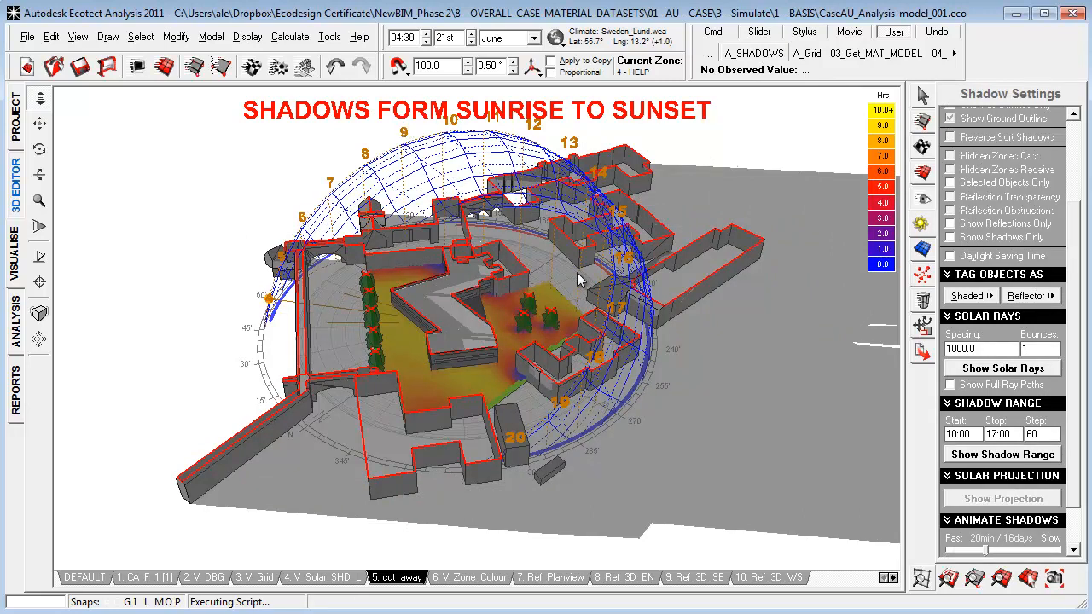
click(427, 34)
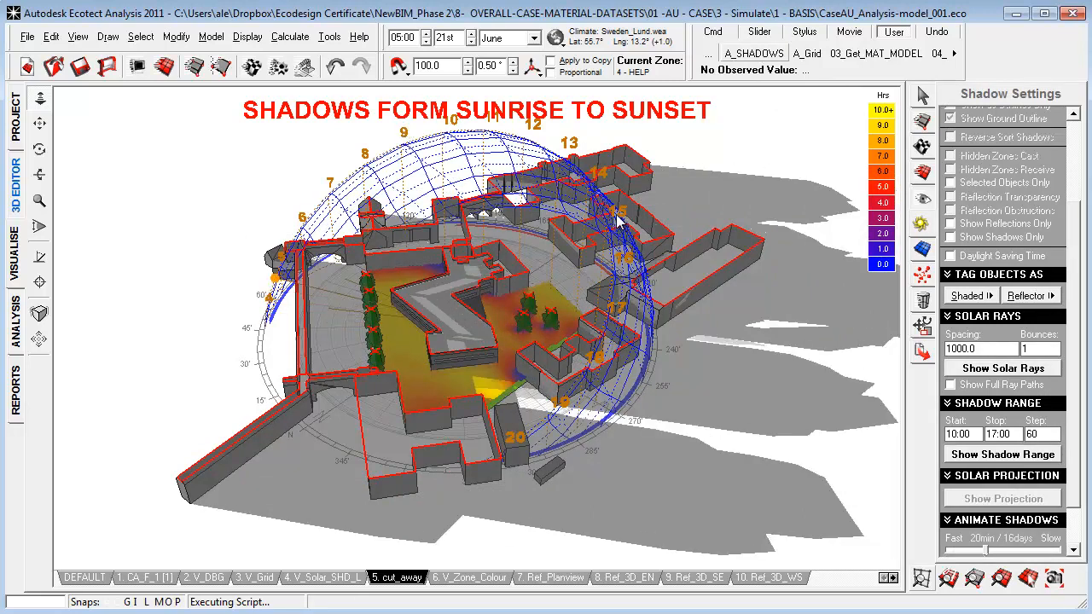
click(425, 34)
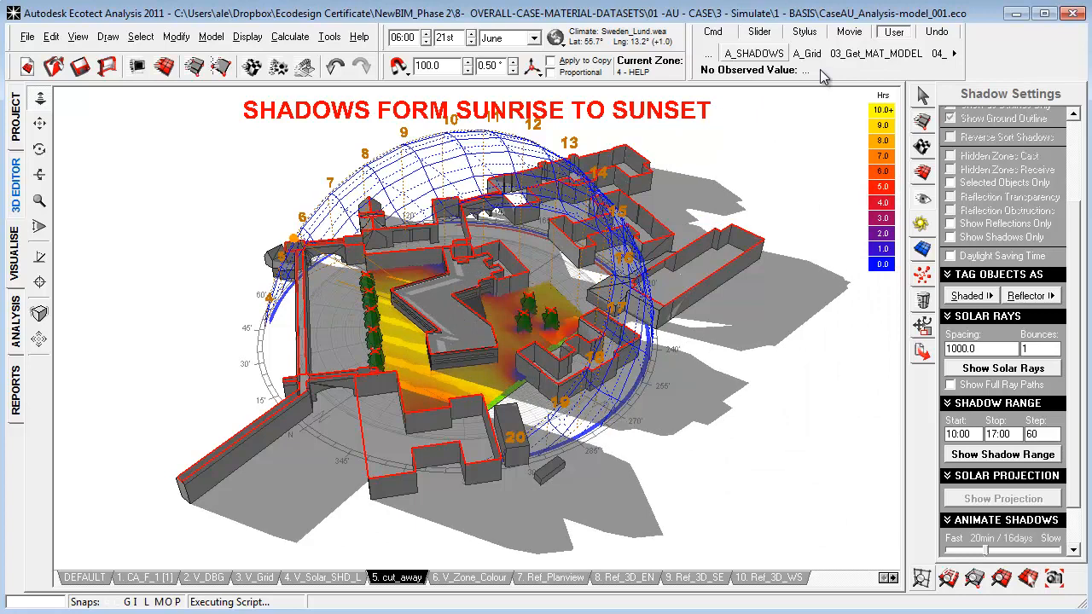
click(427, 34)
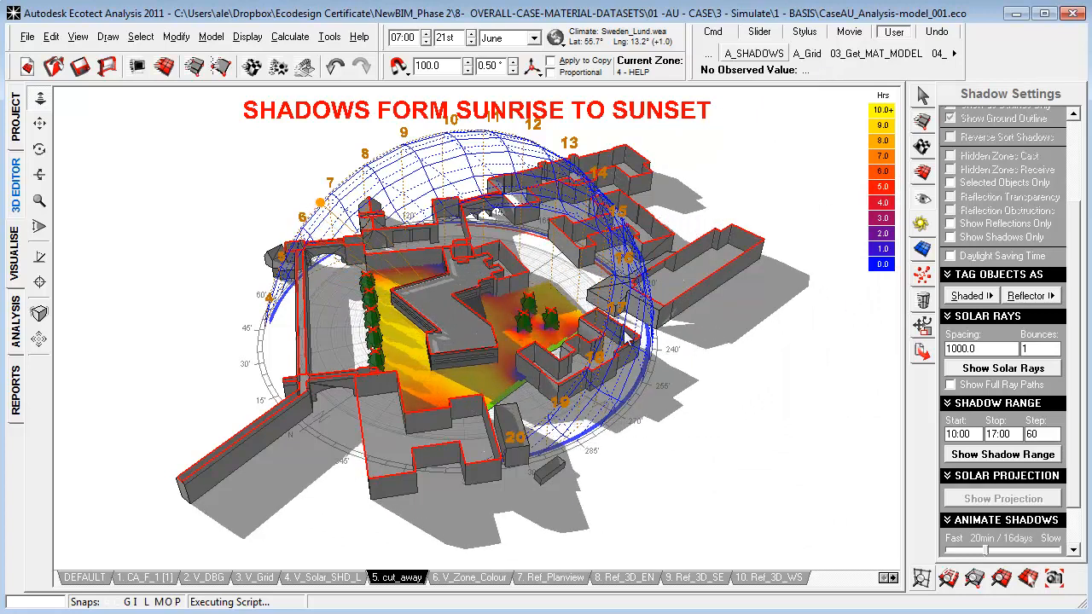
click(427, 34)
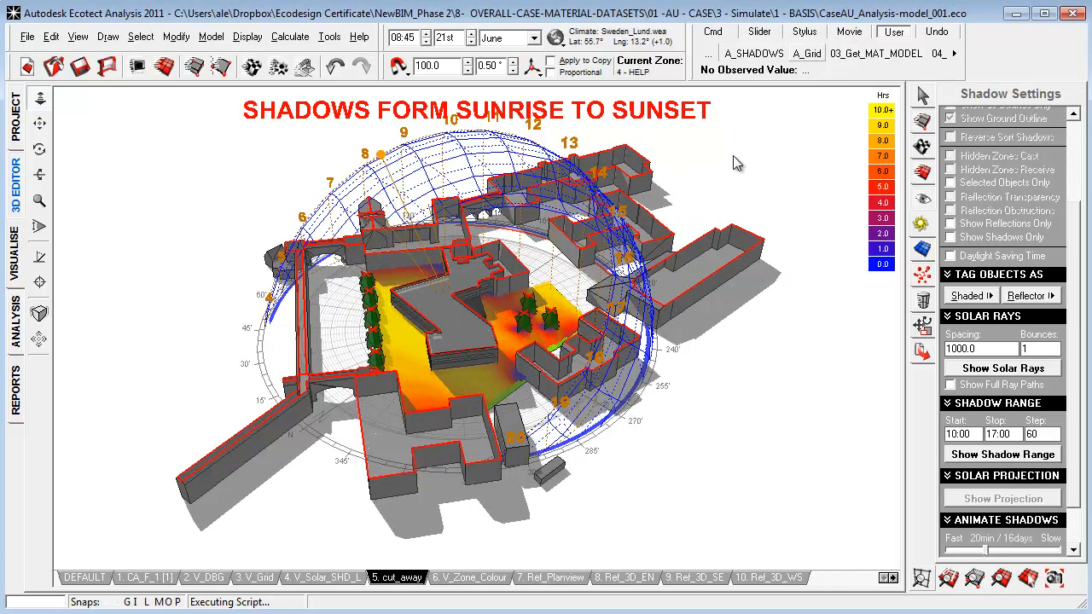
click(427, 35)
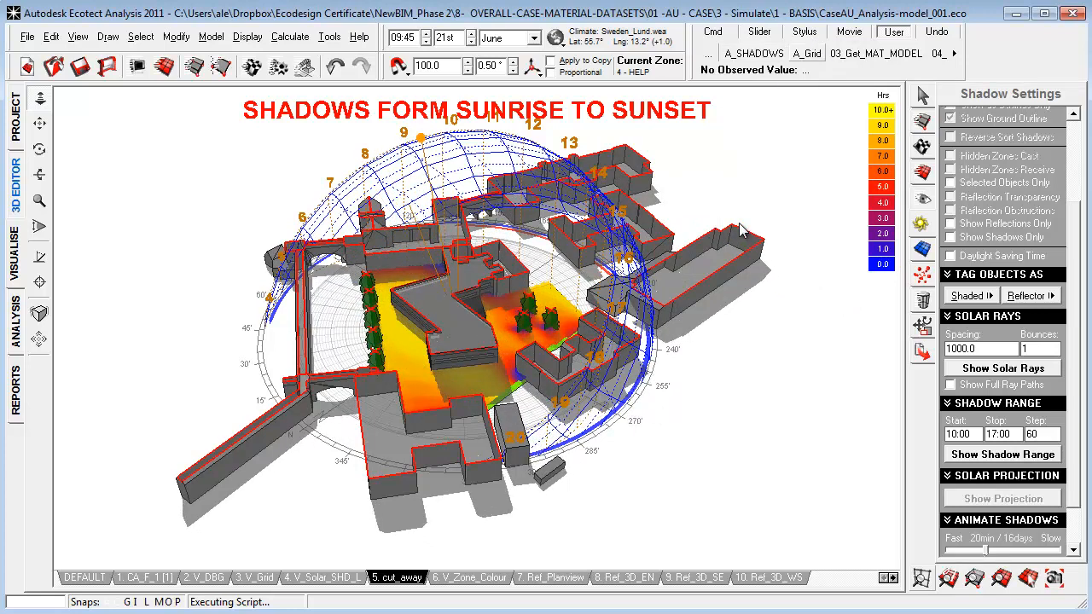